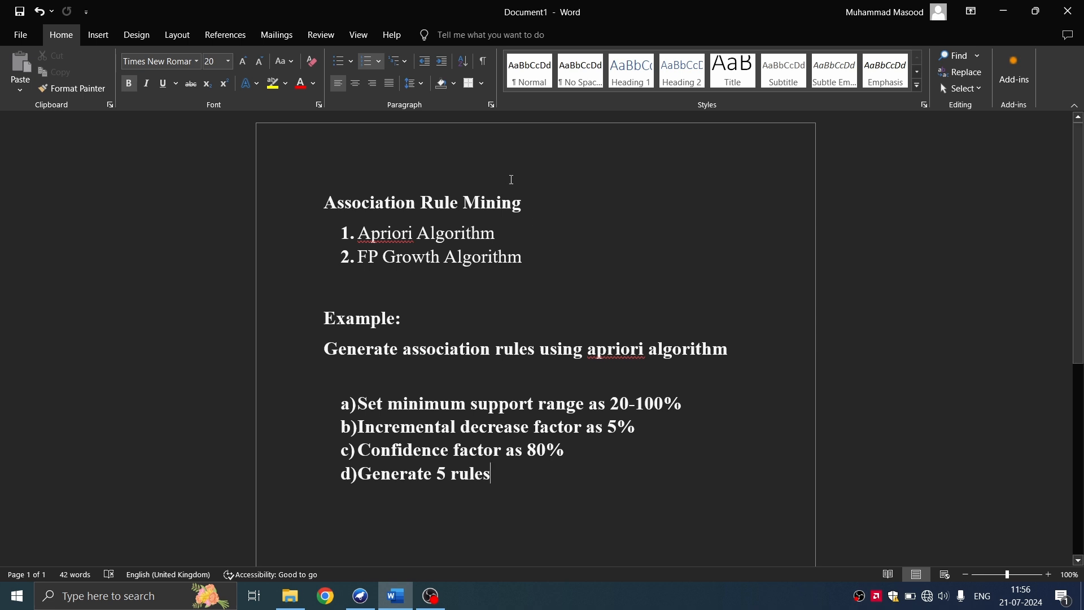
pyautogui.moveTo(567, 327)
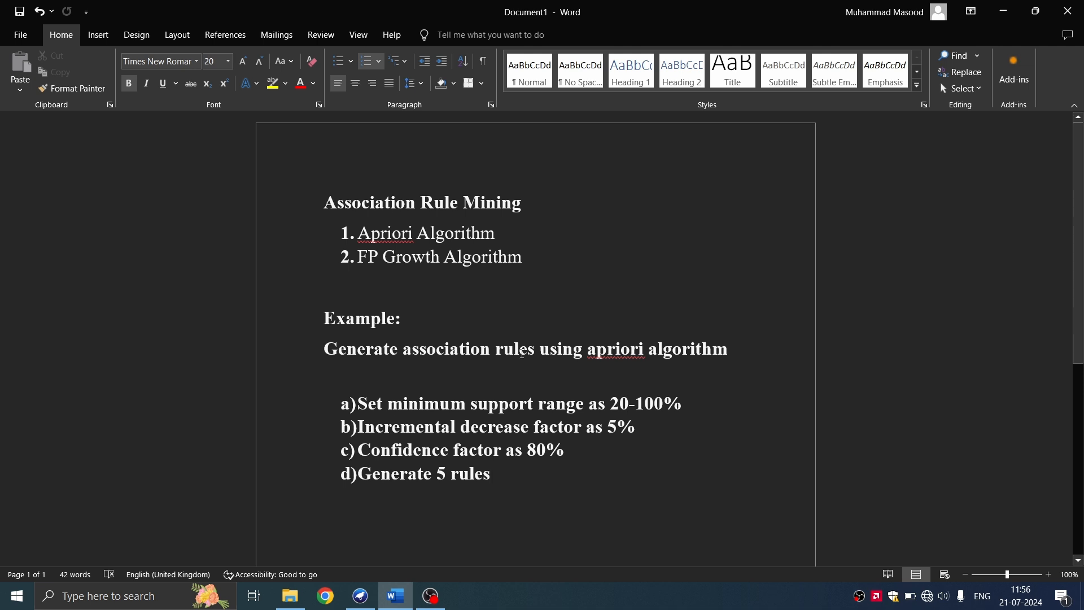
# Step: Launch the Explorer application from the Weka GUI Chooser
pyautogui.click(490, 473)
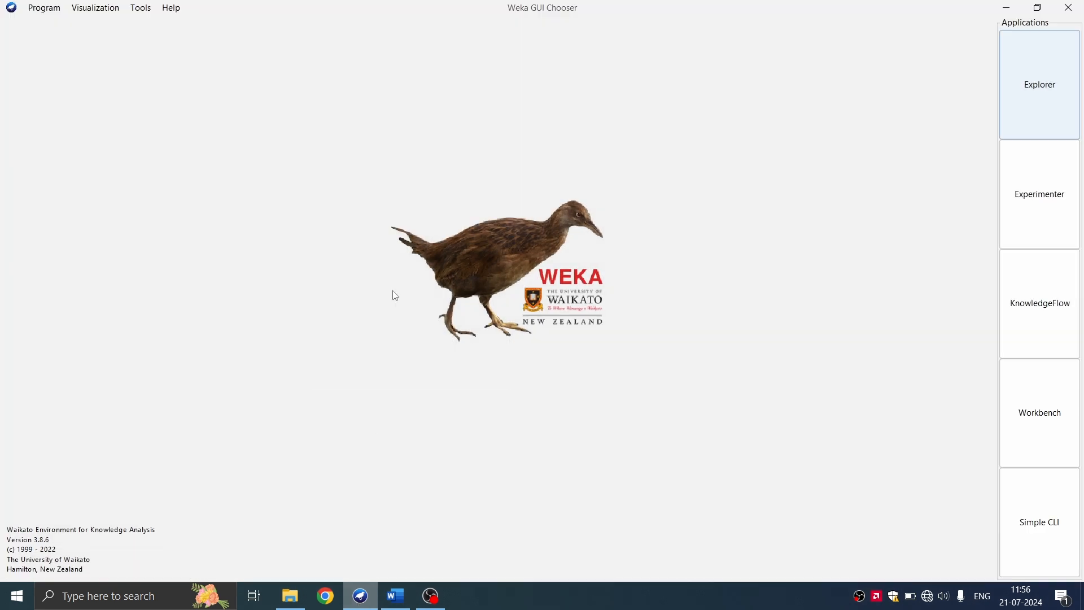
pyautogui.moveTo(631, 213)
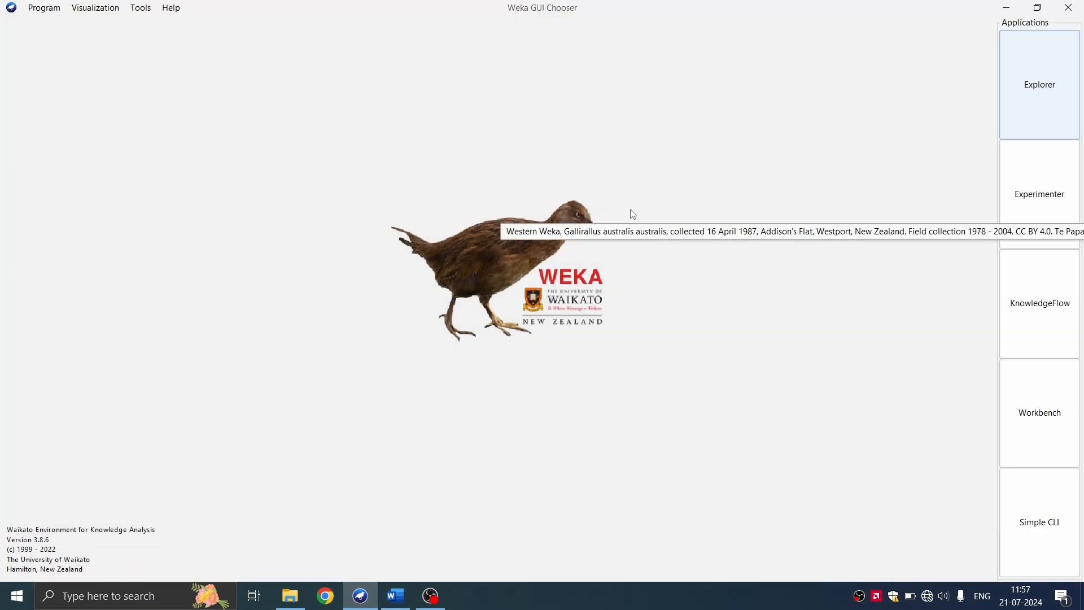
pyautogui.moveTo(929, 143)
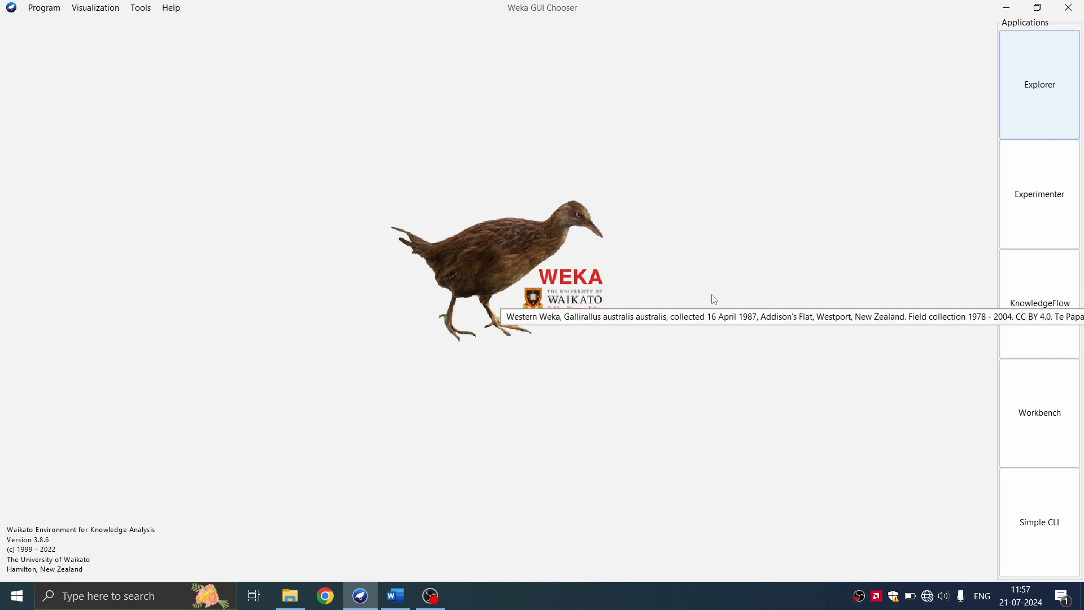
pyautogui.moveTo(1052, 105)
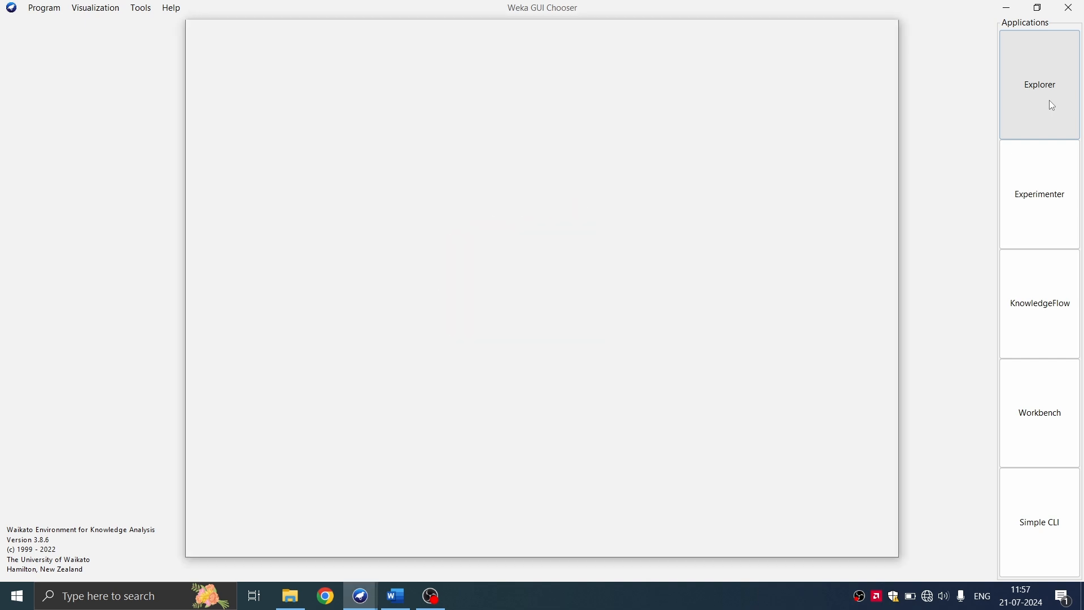
# Step: Browse the Open file dialog to C:\Program Files\Weka-3-8-6\data
pyautogui.click(1039, 85)
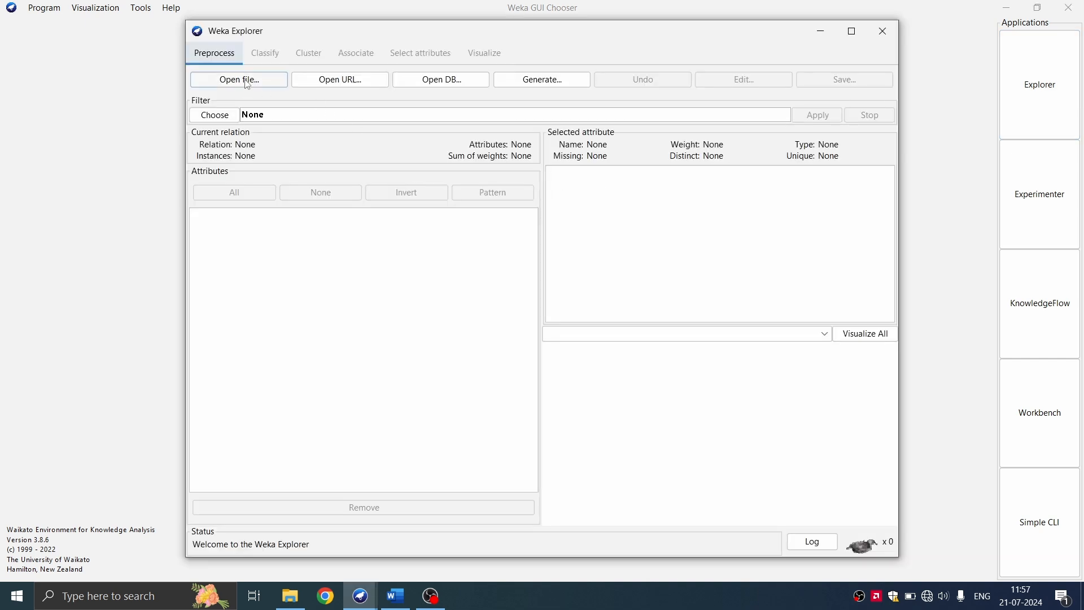
pyautogui.click(238, 79)
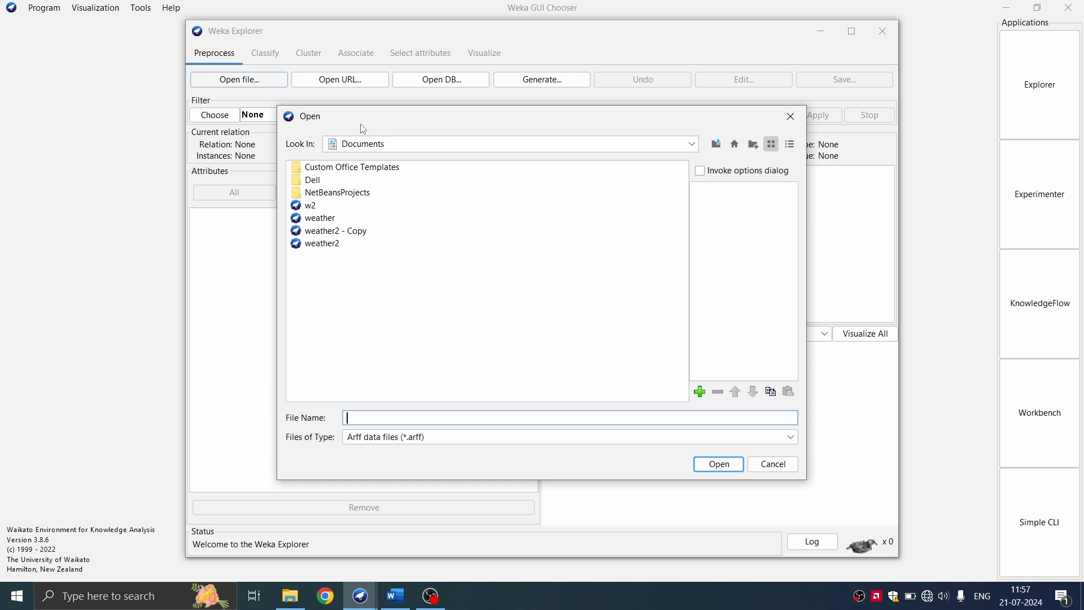
pyautogui.click(689, 144)
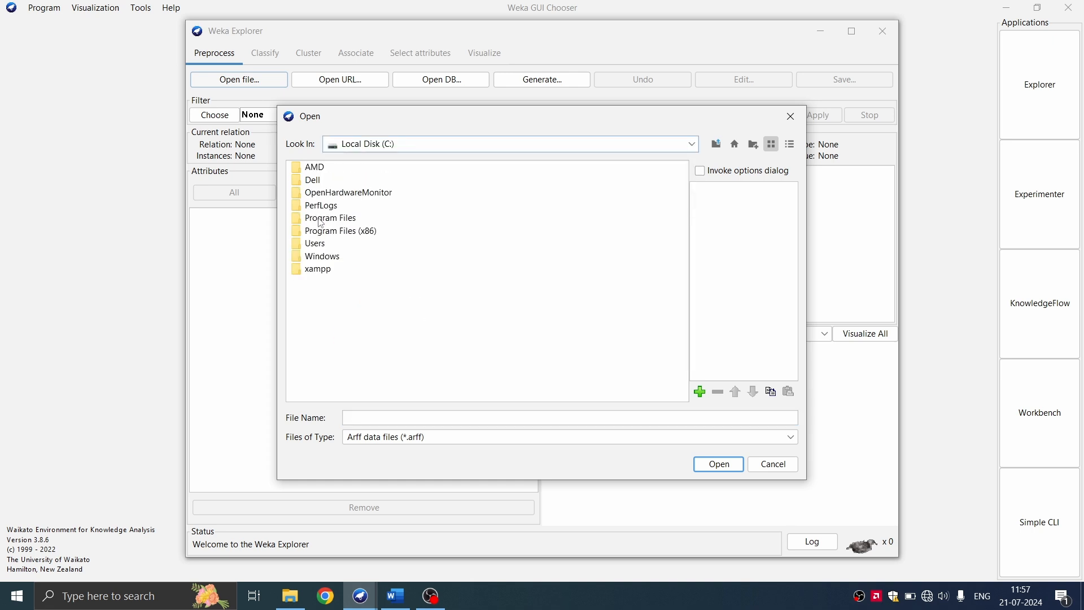
pyautogui.doubleClick(330, 217)
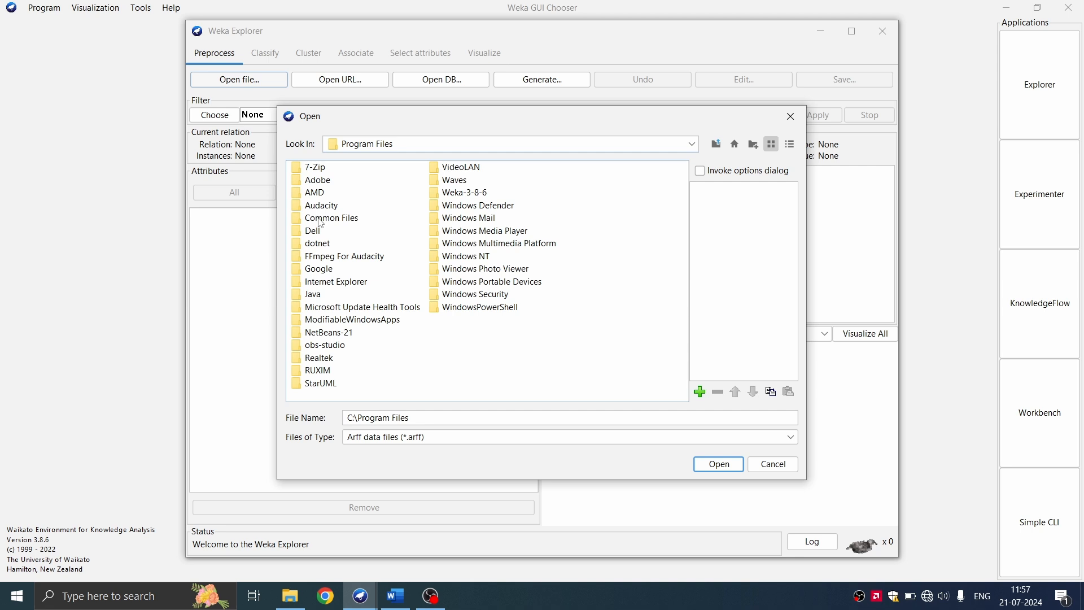
pyautogui.click(463, 192)
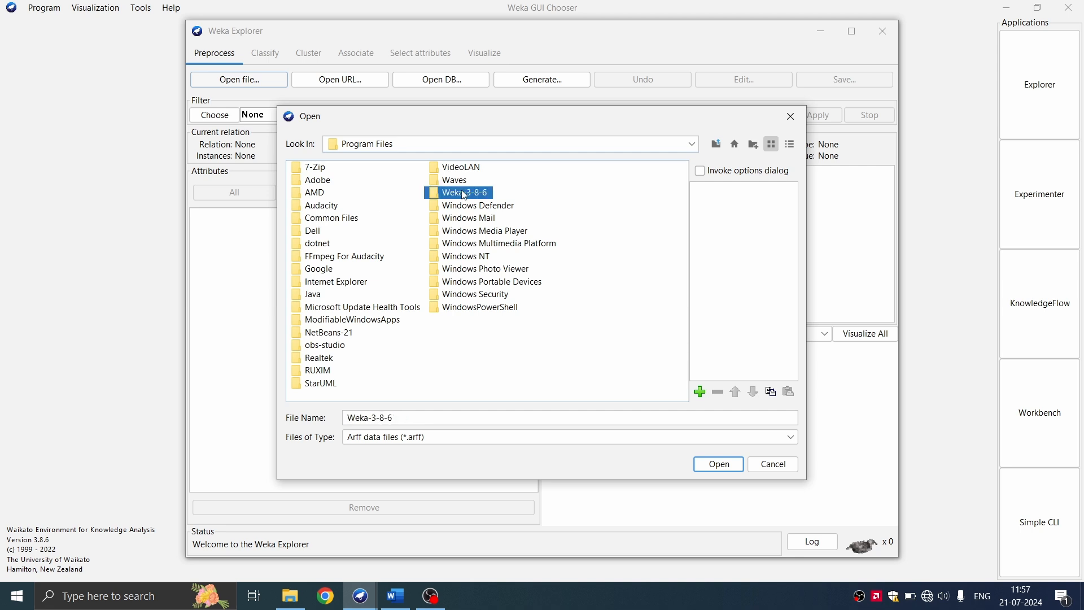
pyautogui.doubleClick(466, 192)
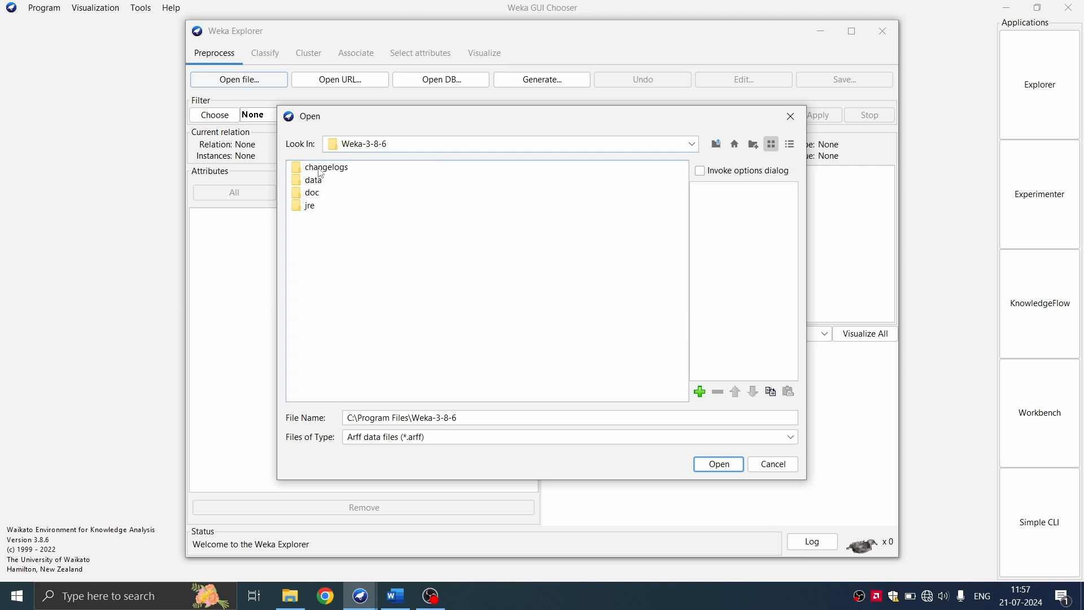
pyautogui.doubleClick(314, 179)
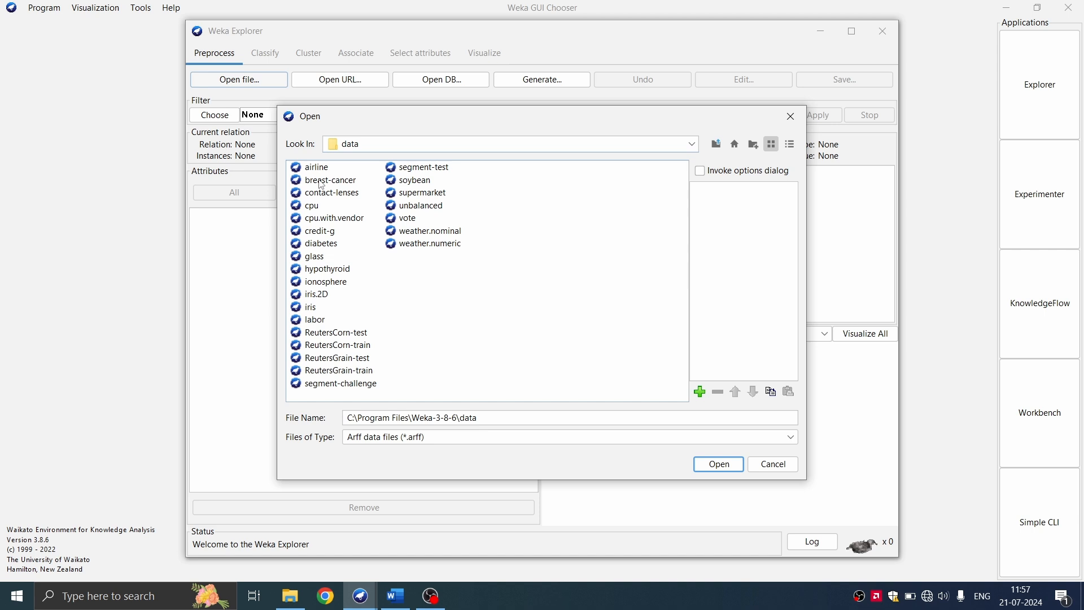
pyautogui.moveTo(394, 165)
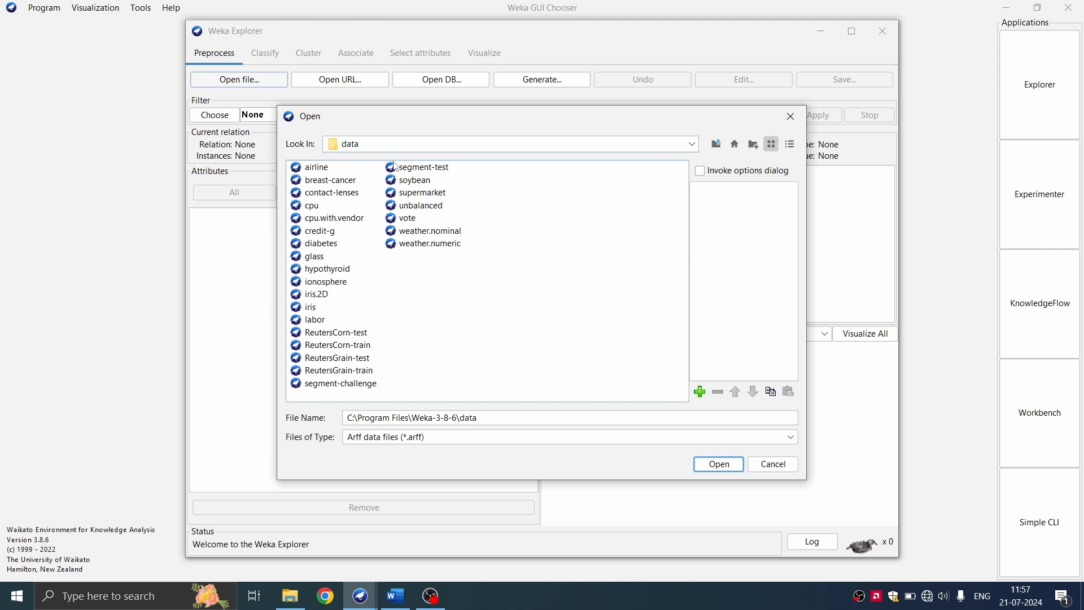
# Step: Load the credit-g dataset (german_credit, 1000 instances, 21 attributes)
pyautogui.click(319, 230)
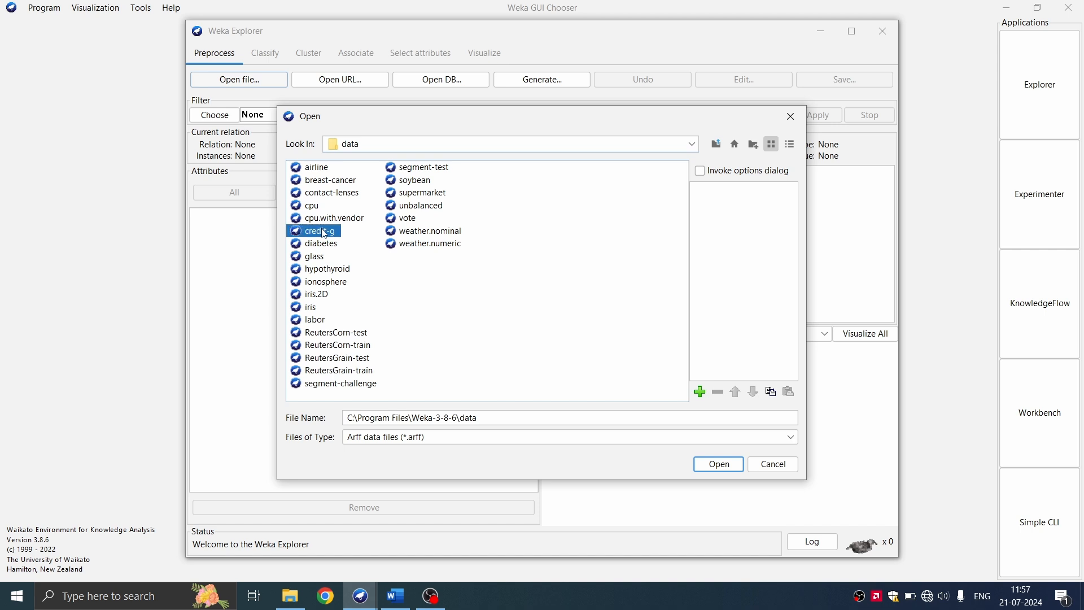
pyautogui.click(321, 230)
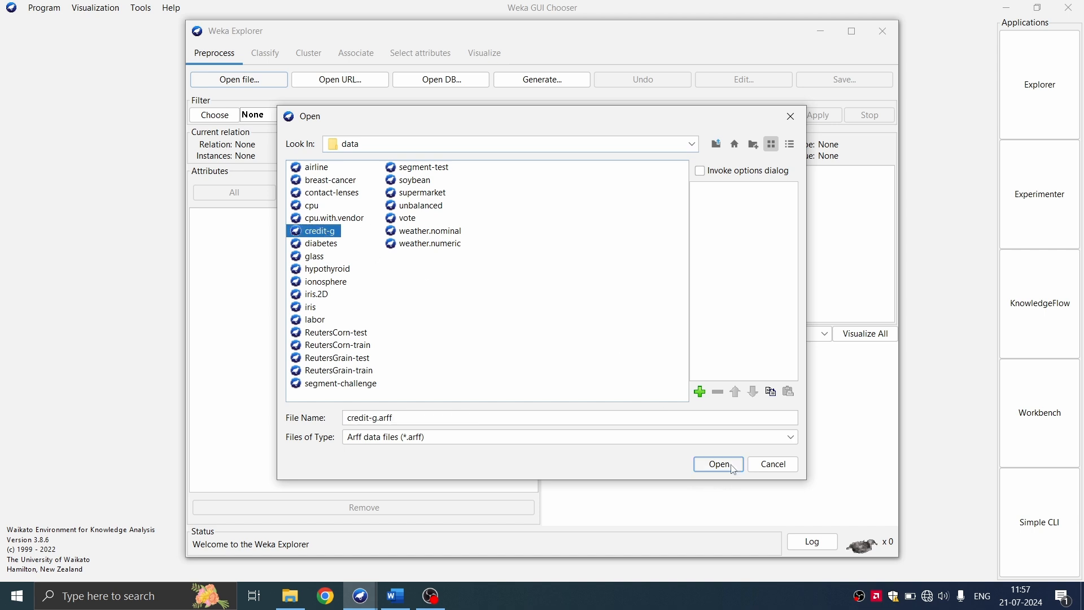
pyautogui.click(719, 464)
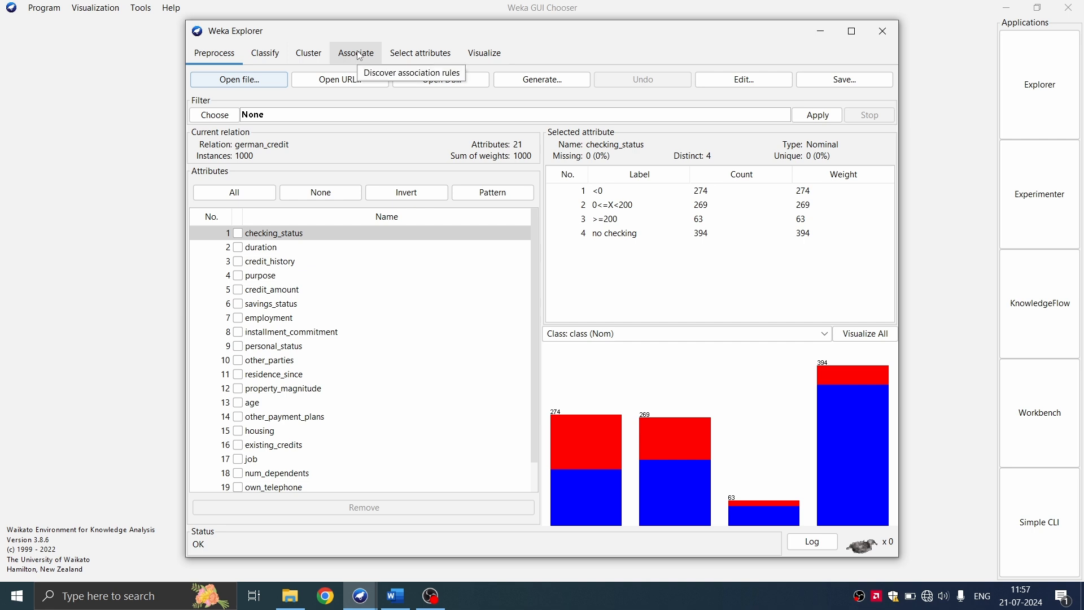
# Step: Browse the associator list in the Associate tab, then return to Preprocess with credit-g
pyautogui.click(355, 53)
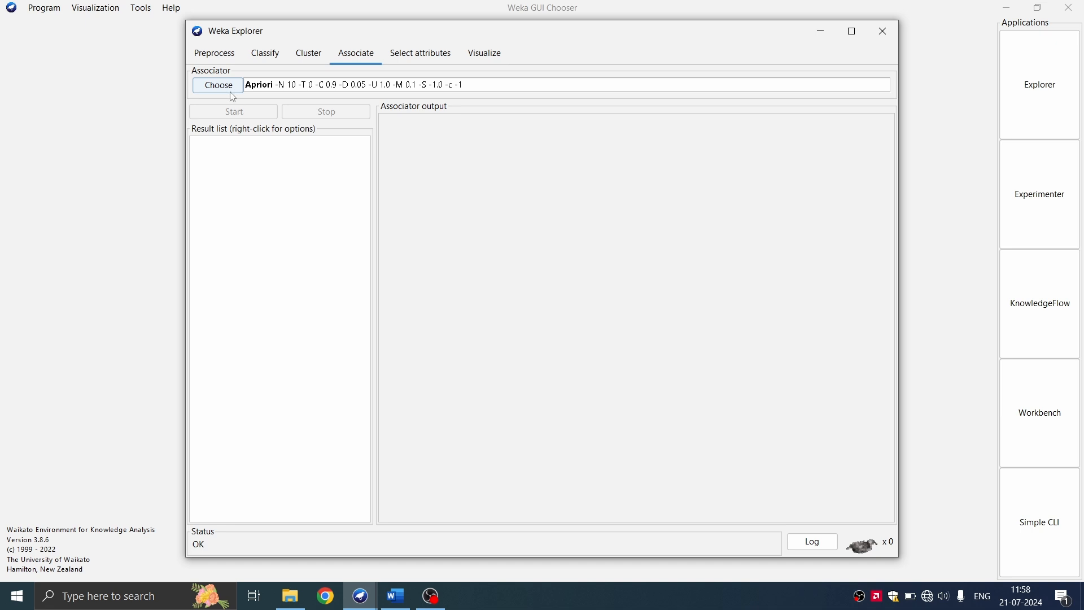
pyautogui.click(218, 85)
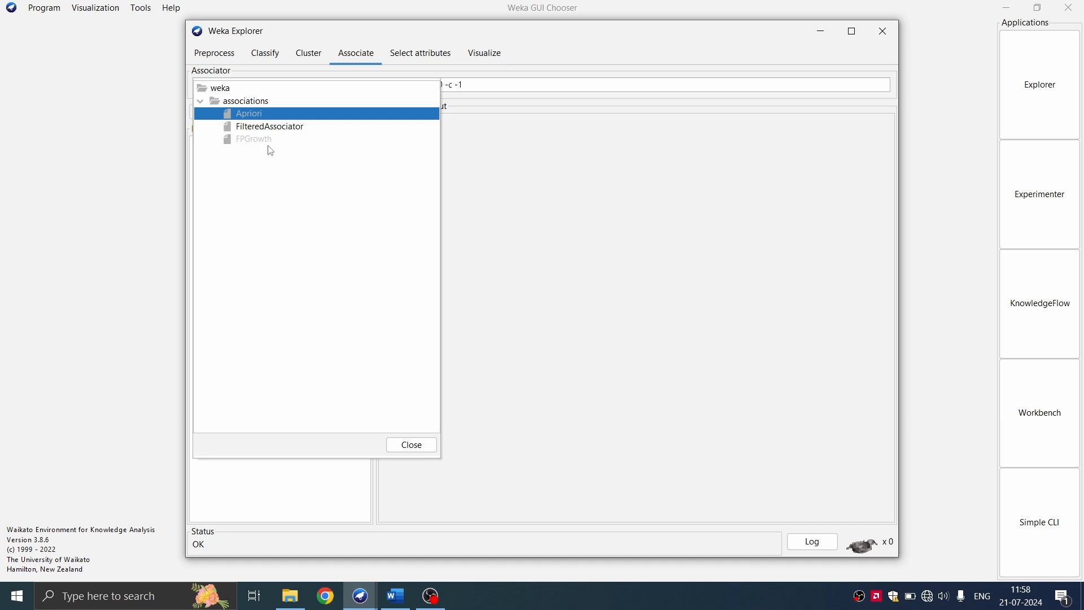
pyautogui.moveTo(269, 127)
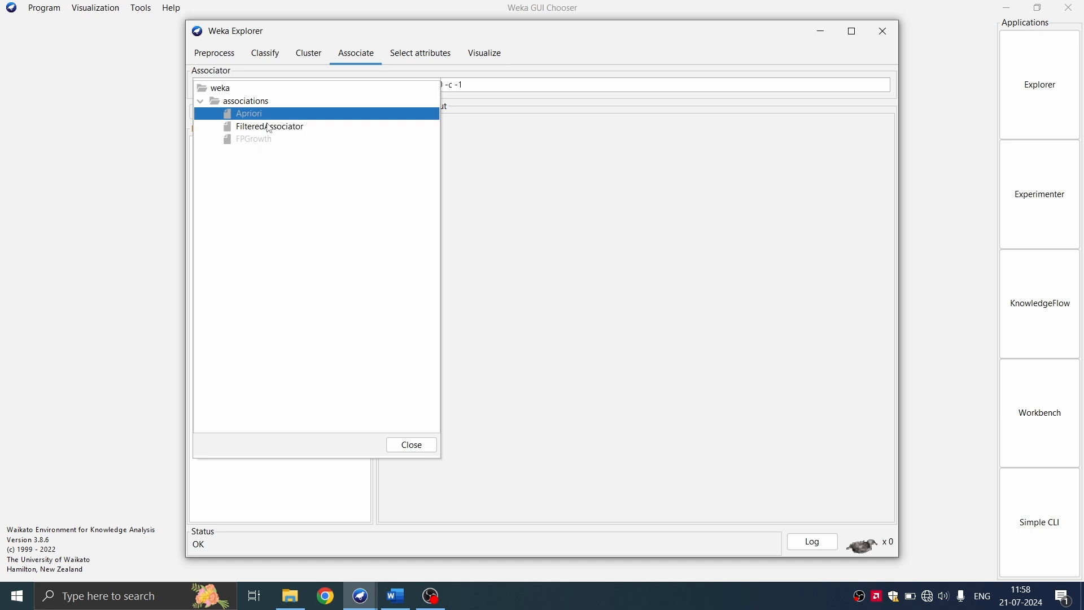
pyautogui.moveTo(248, 87)
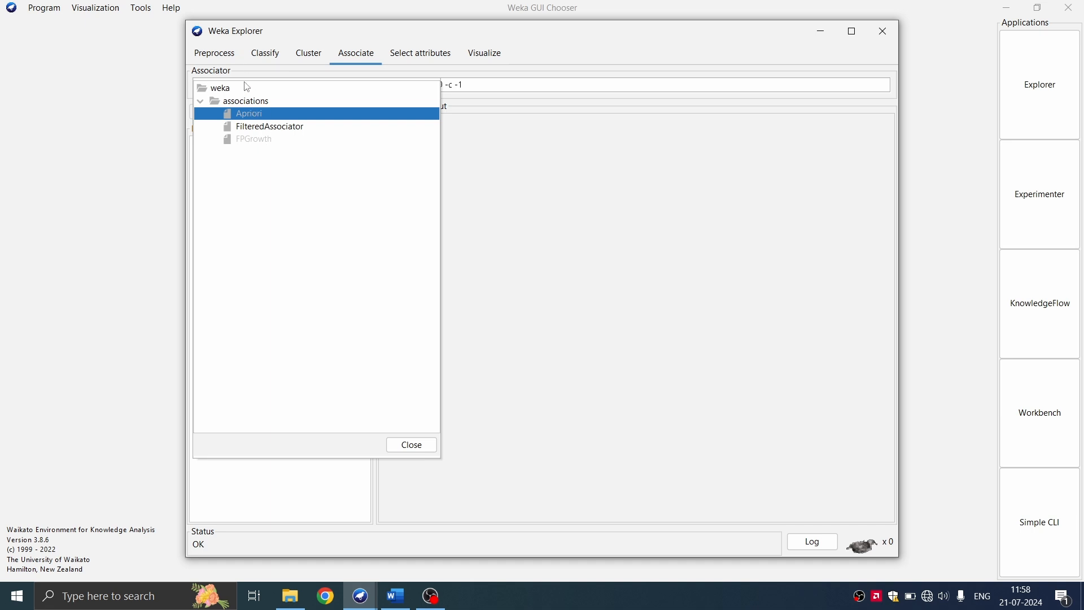
pyautogui.moveTo(300, 93)
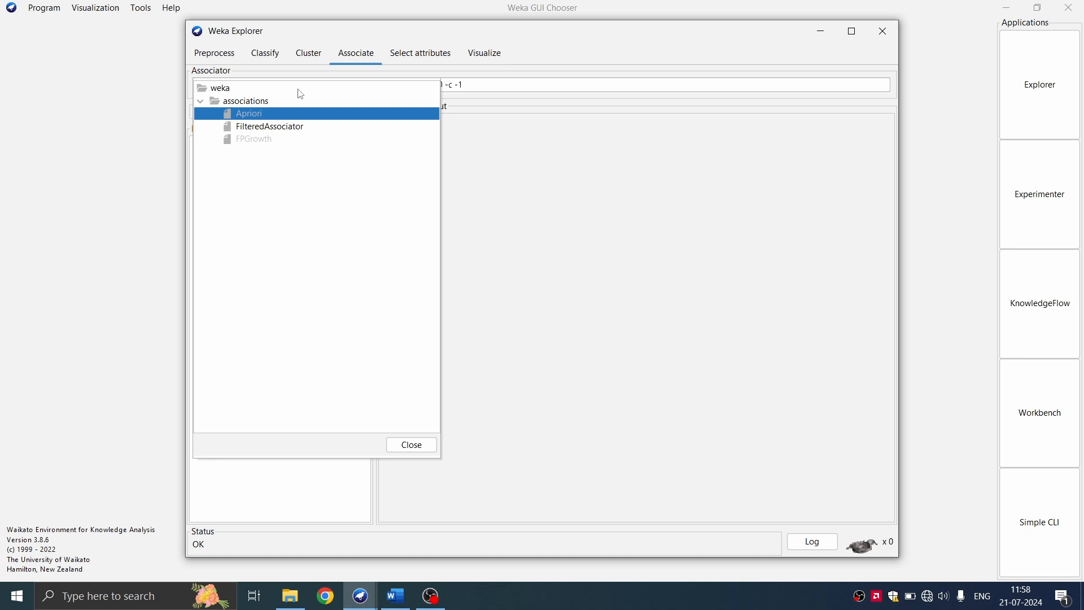
pyautogui.moveTo(264, 153)
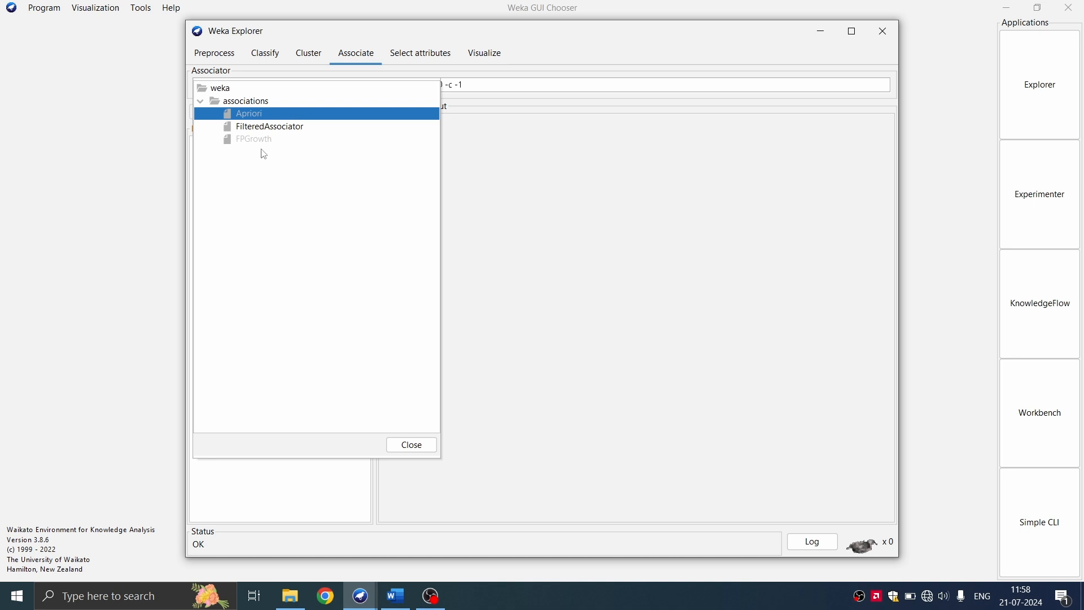
pyautogui.moveTo(253, 137)
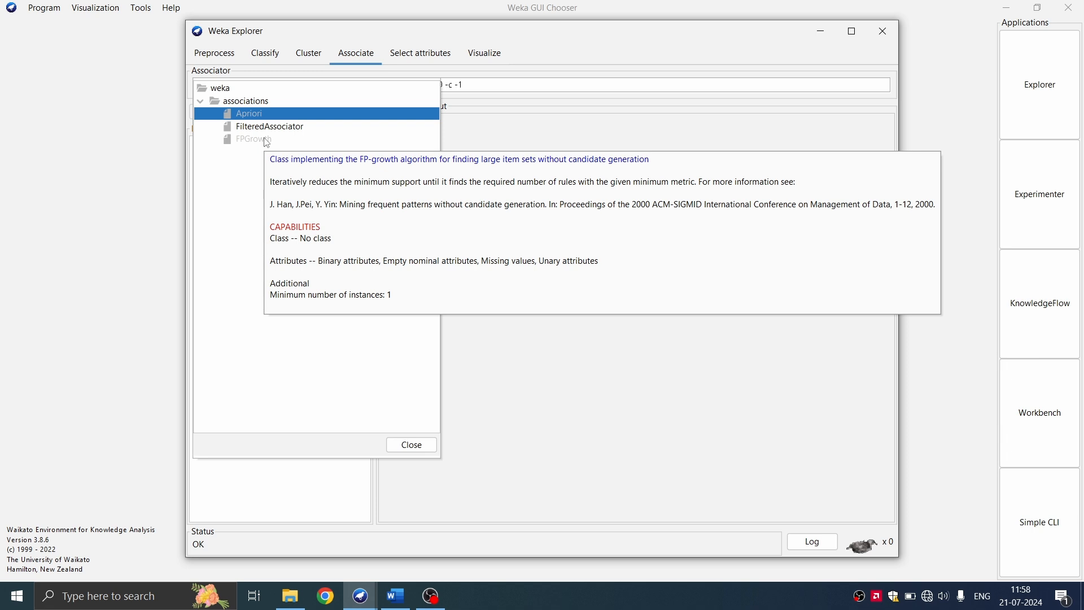
pyautogui.moveTo(333, 277)
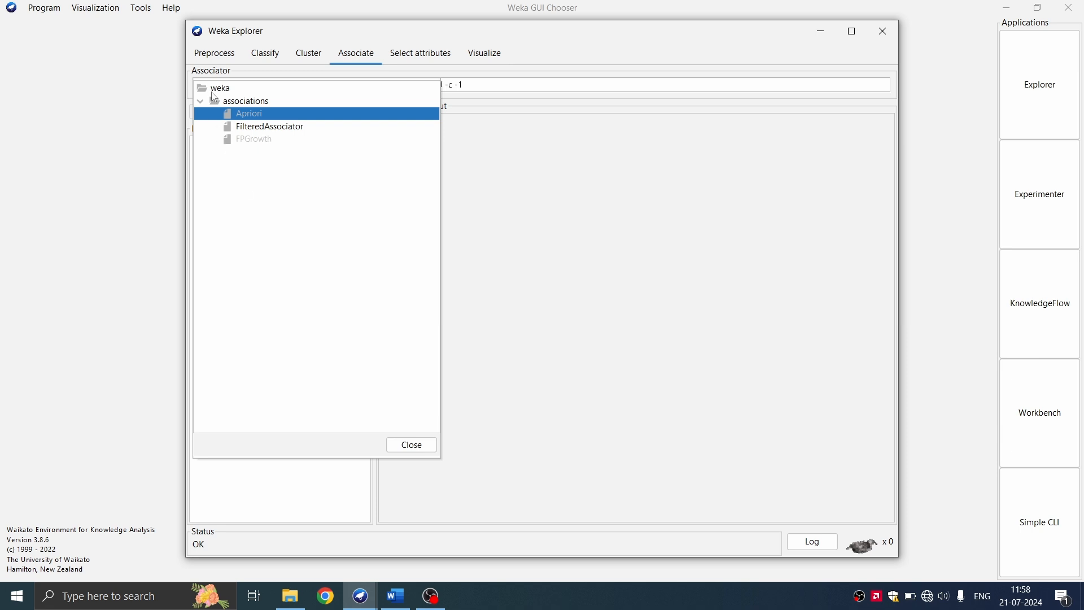
pyautogui.moveTo(248, 113)
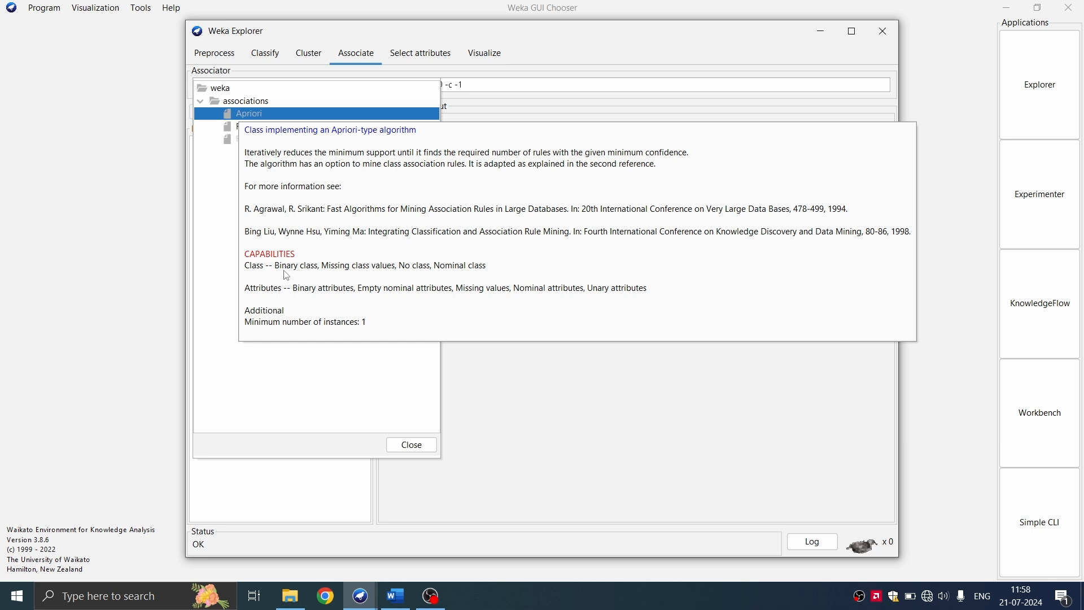
pyautogui.moveTo(301, 269)
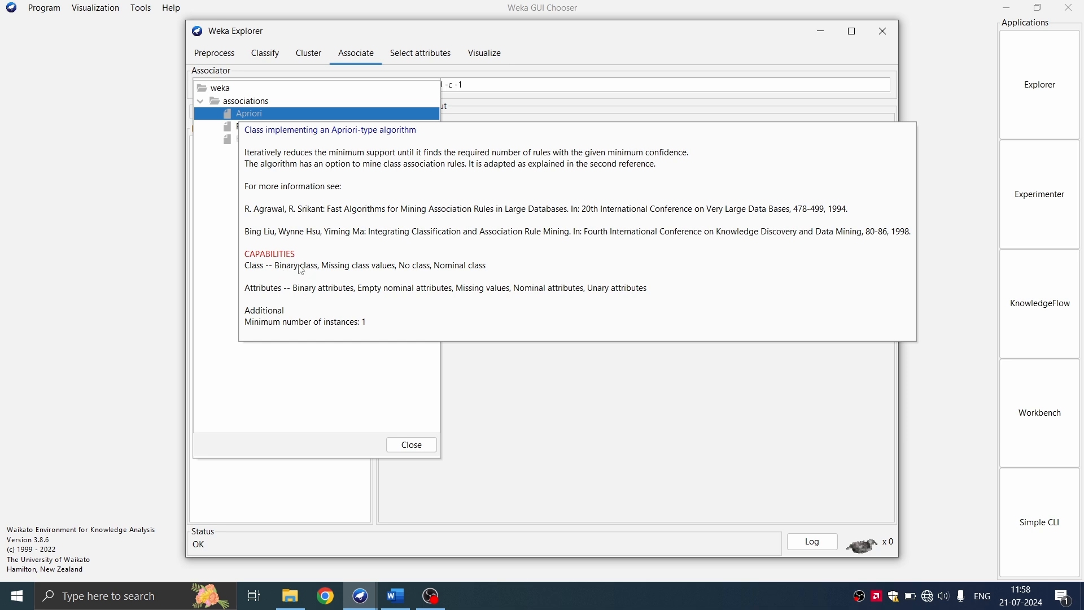
pyautogui.moveTo(237, 70)
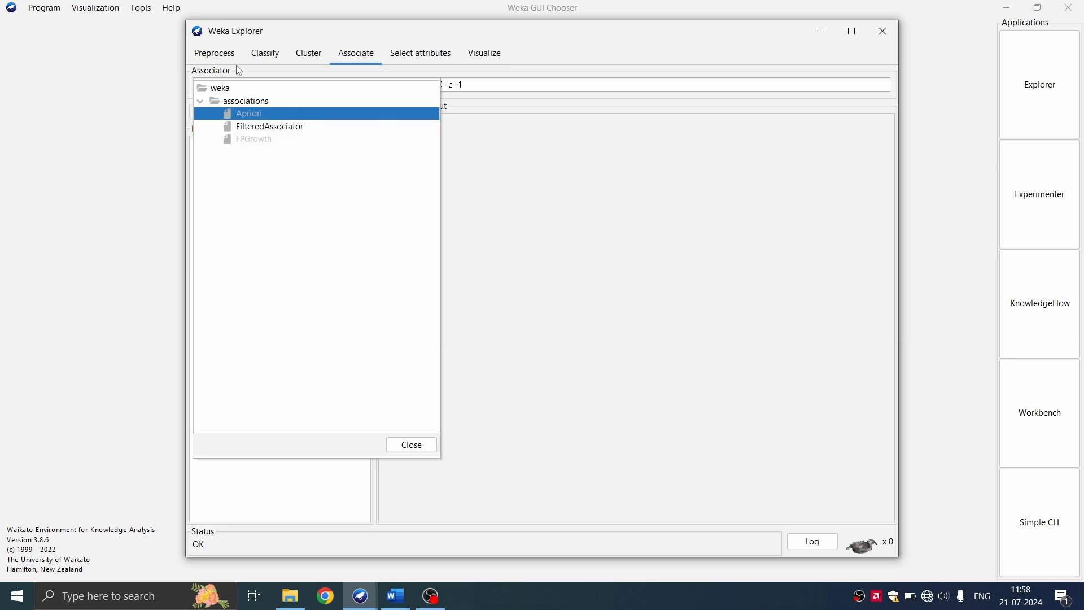
pyautogui.moveTo(247, 89)
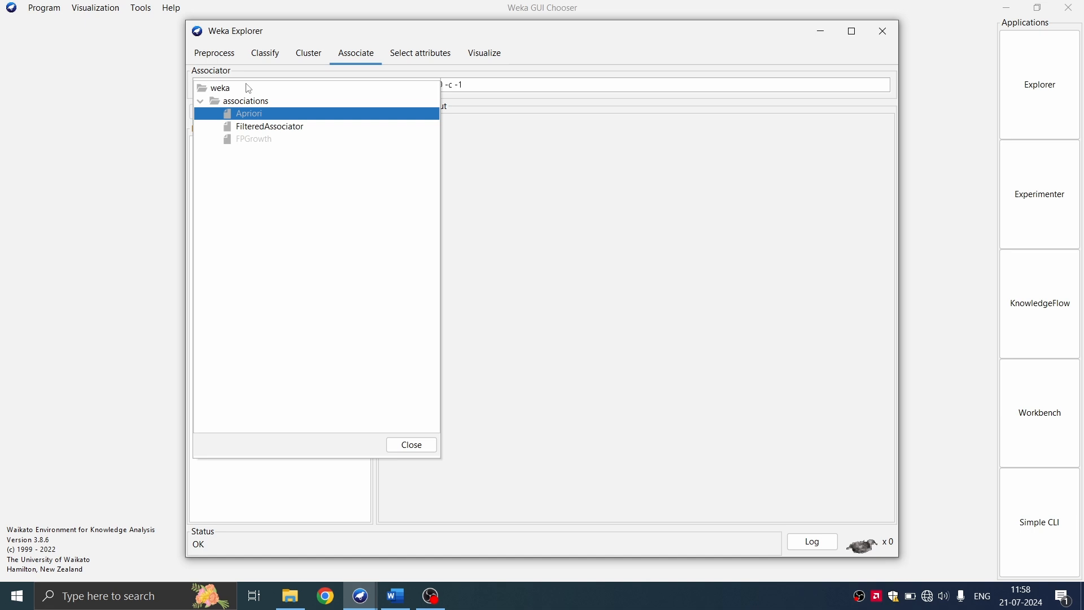
pyautogui.click(214, 53)
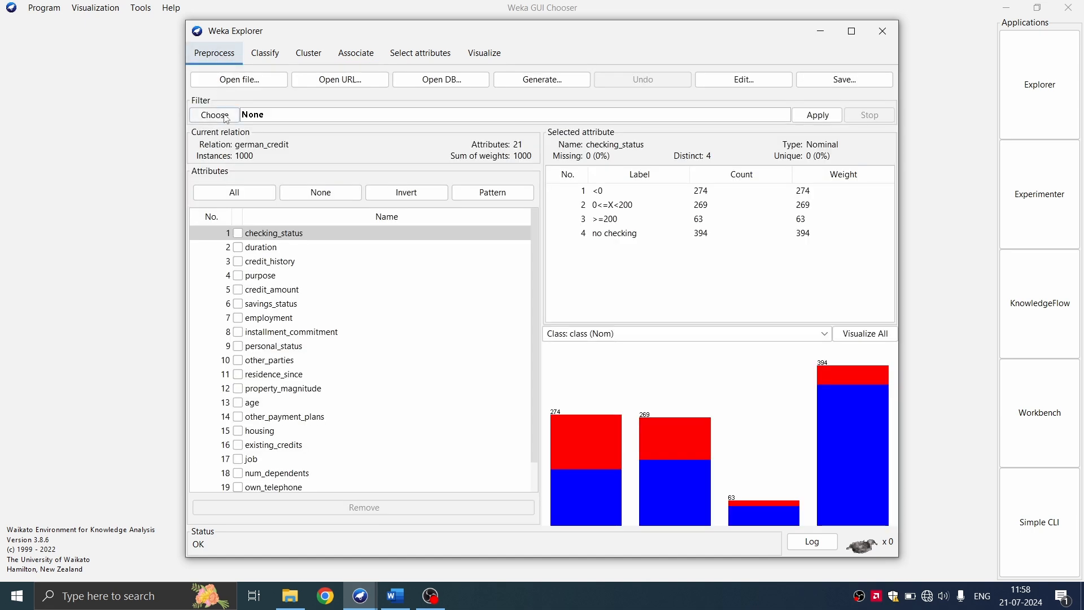
# Step: Apply the supervised NominalToBinary filter, expanding credit-g to 62 attributes, and go to Associate
pyautogui.click(214, 114)
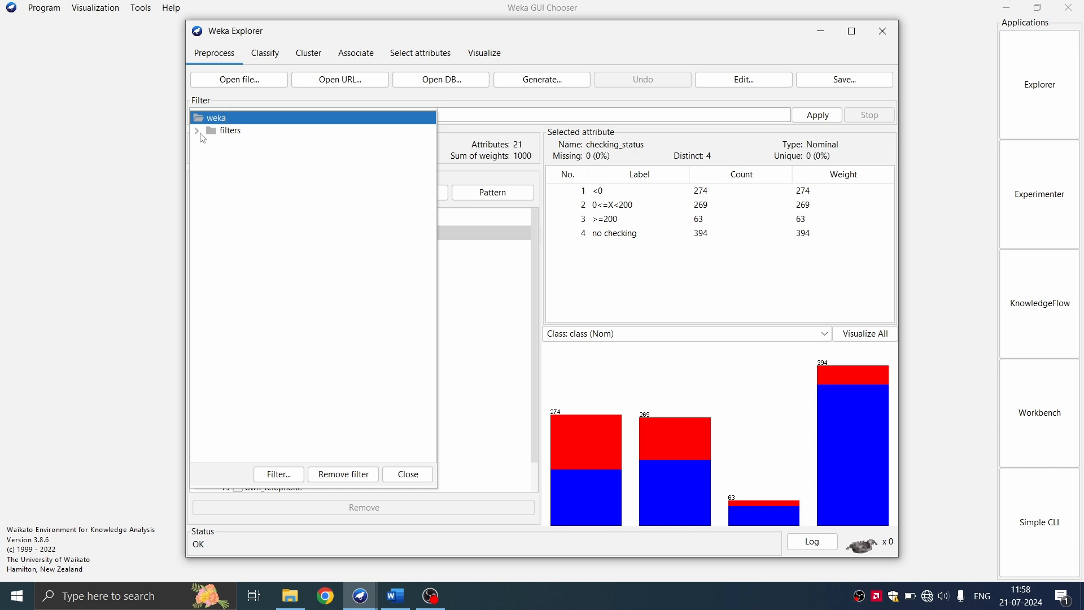
pyautogui.click(197, 131)
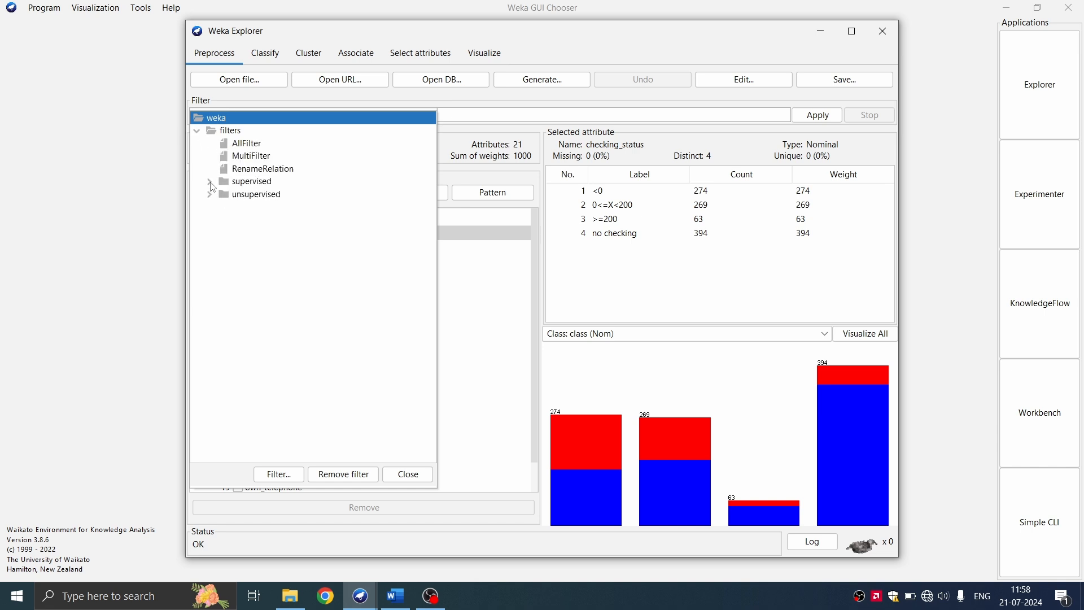
pyautogui.click(210, 181)
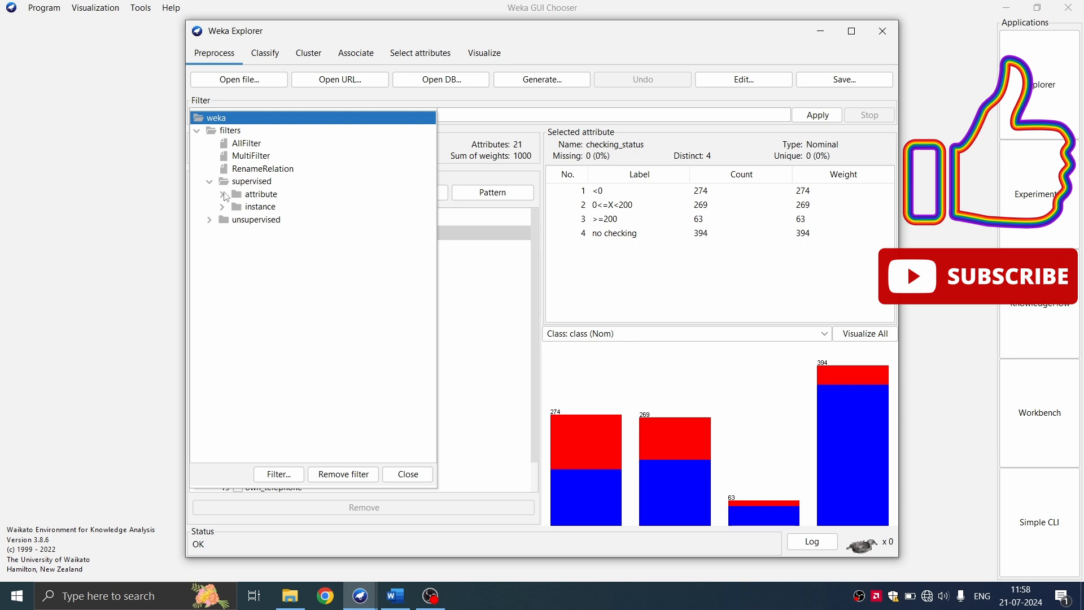
pyautogui.click(224, 195)
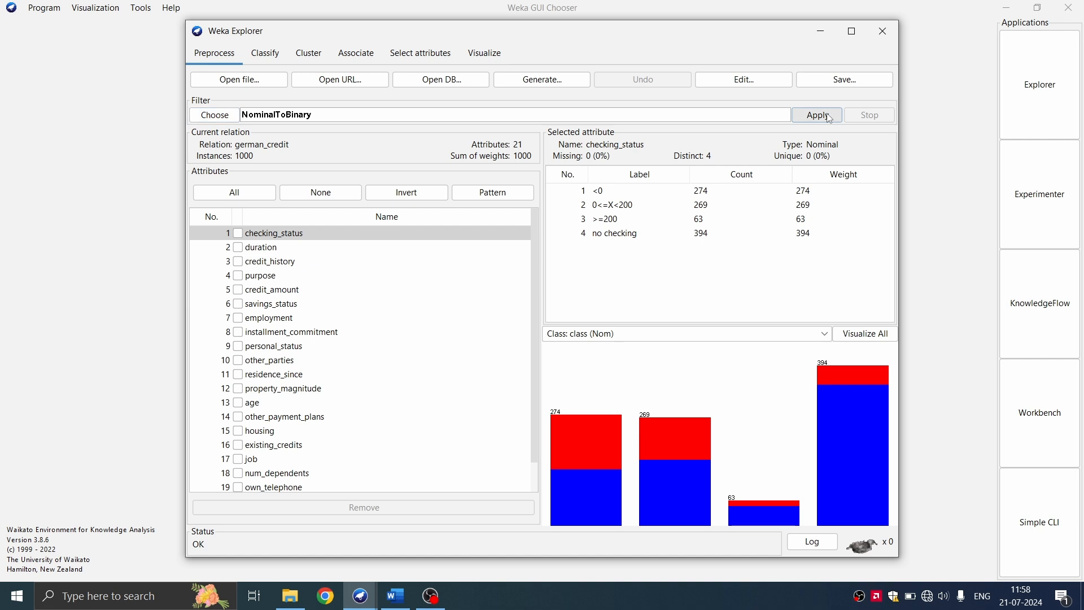
pyautogui.click(817, 115)
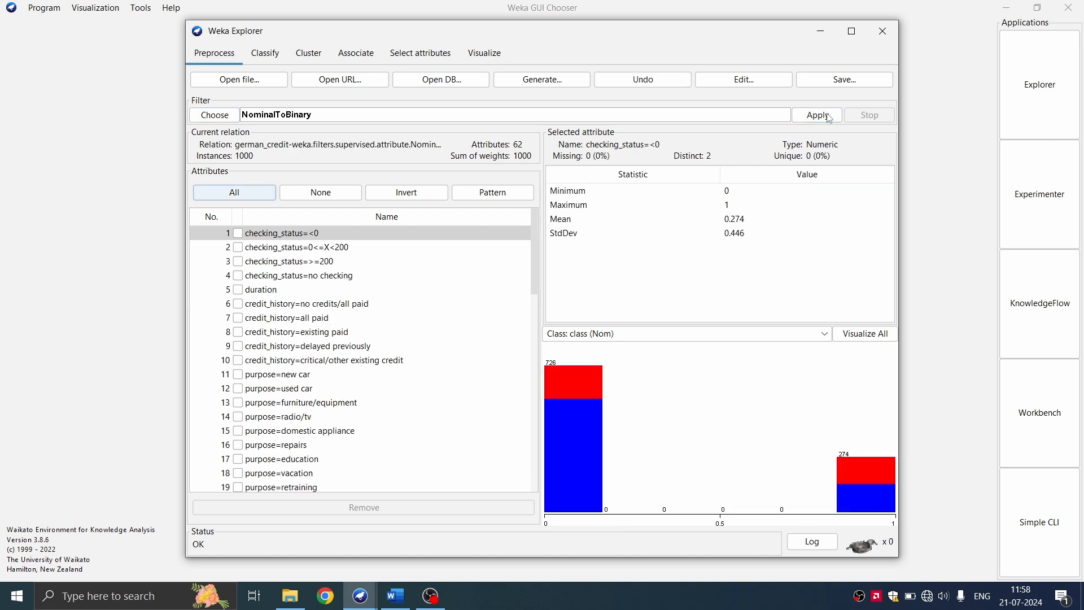
pyautogui.click(356, 53)
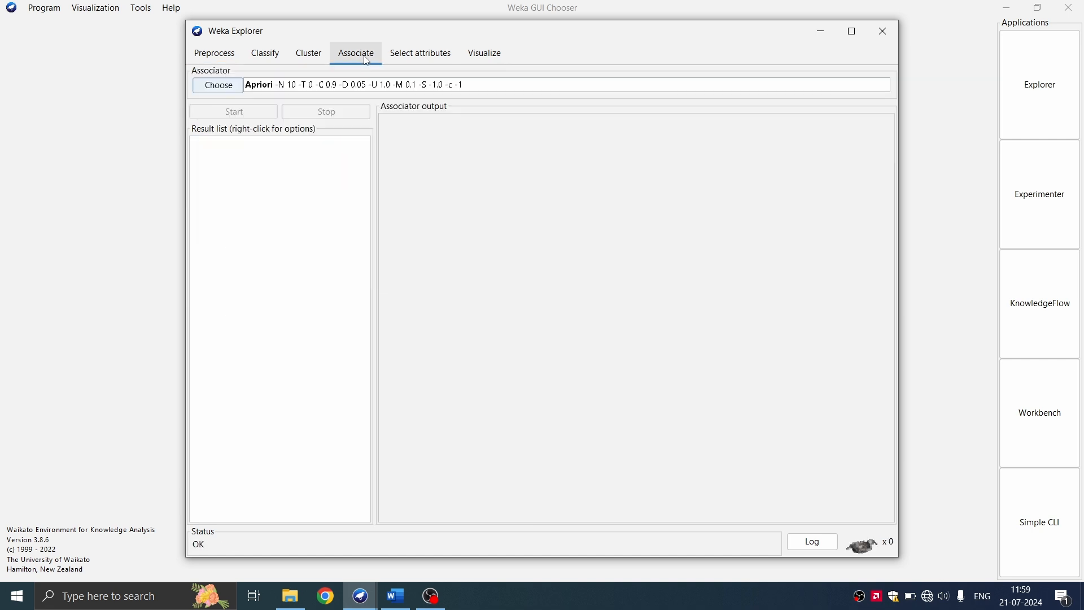
pyautogui.moveTo(232, 118)
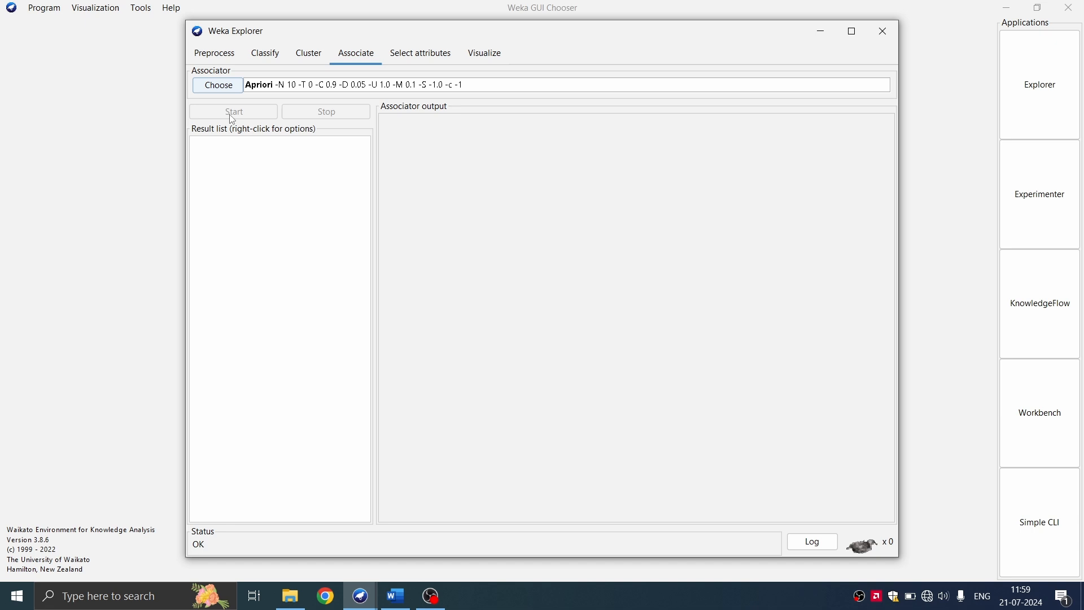
# Step: Return to the Preprocess tab since Apriori cannot start on the 62-attribute data
pyautogui.click(214, 53)
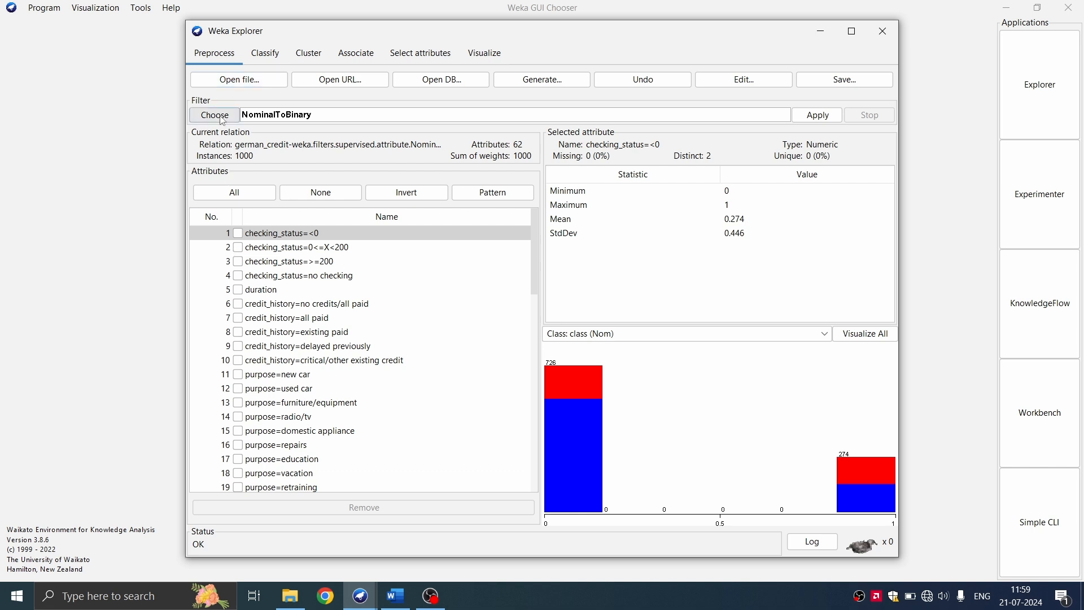
# Step: Choose the unsupervised attribute NumericToBinary filter
pyautogui.click(214, 114)
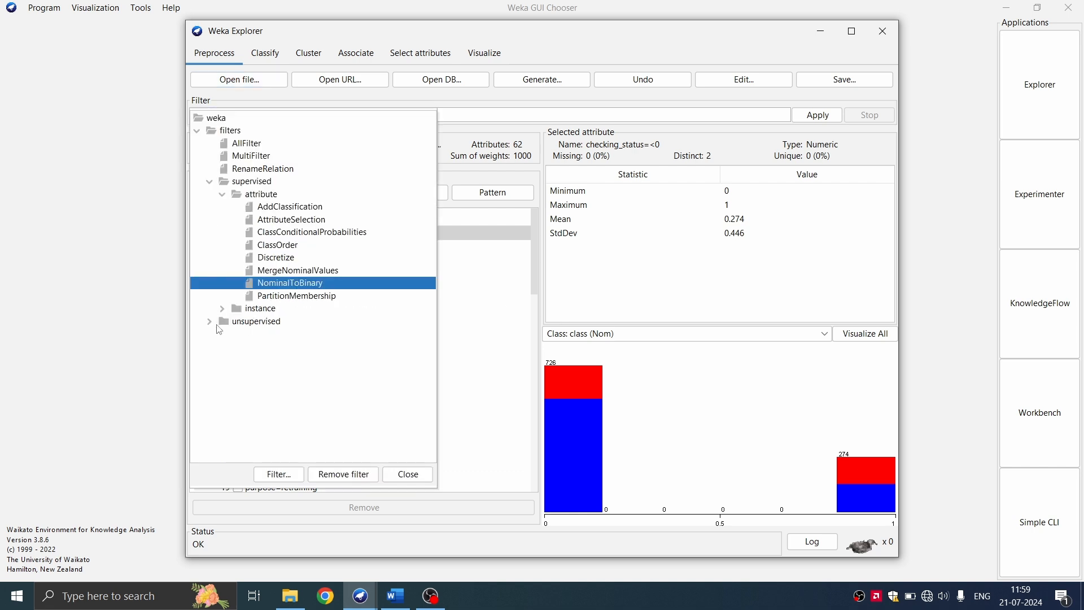
pyautogui.click(210, 322)
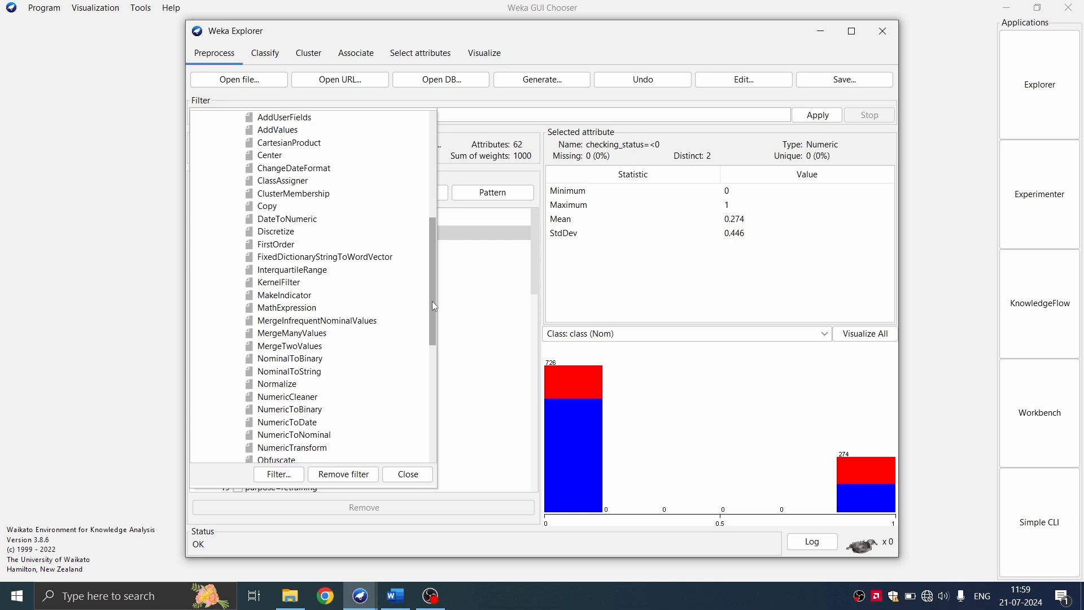
pyautogui.scroll(-3)
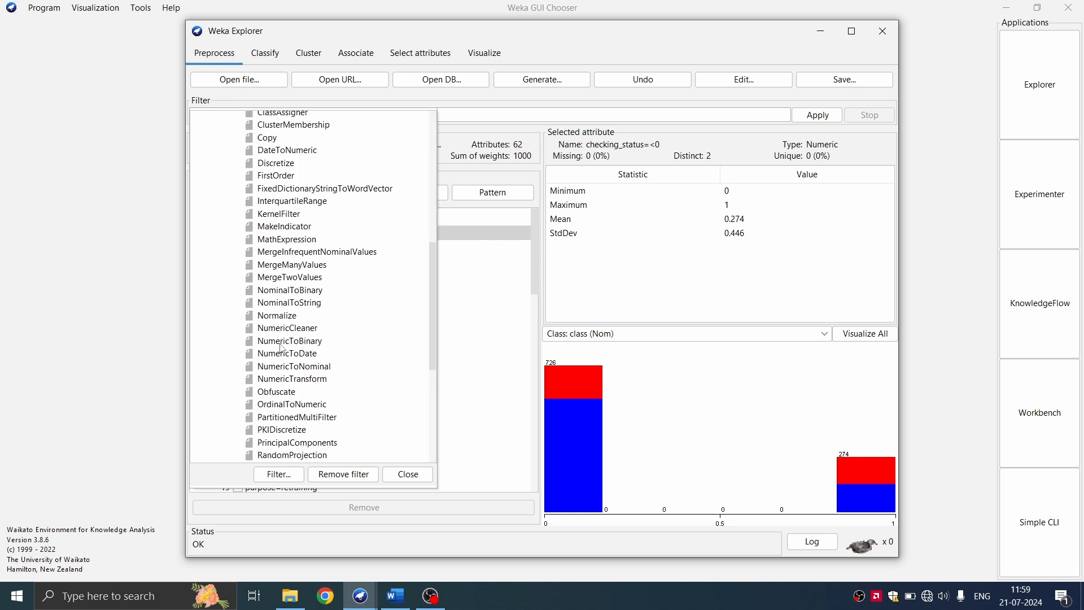
pyautogui.click(290, 340)
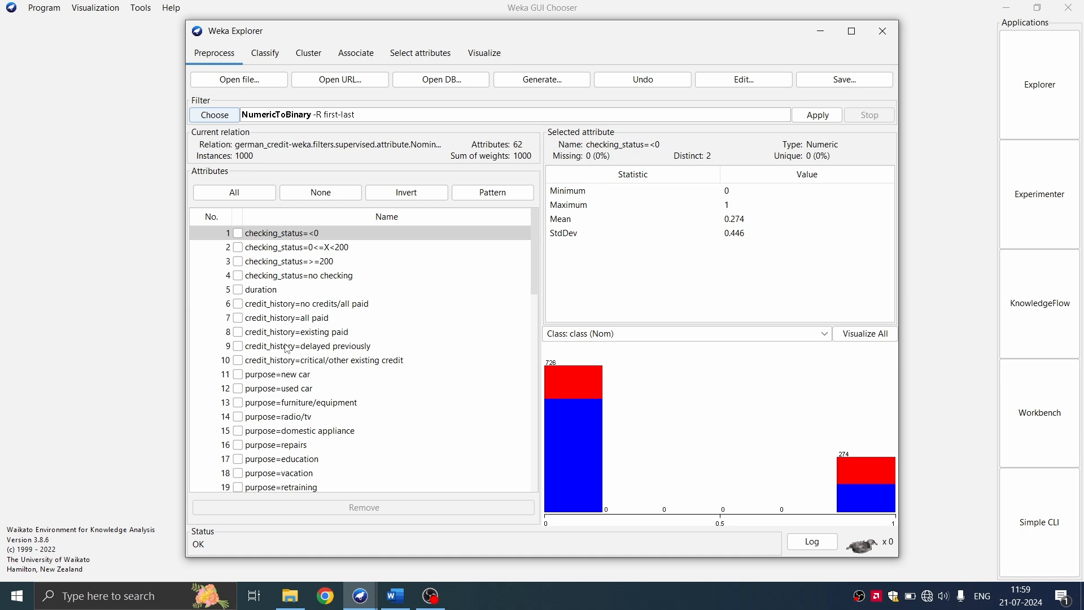
pyautogui.moveTo(307, 123)
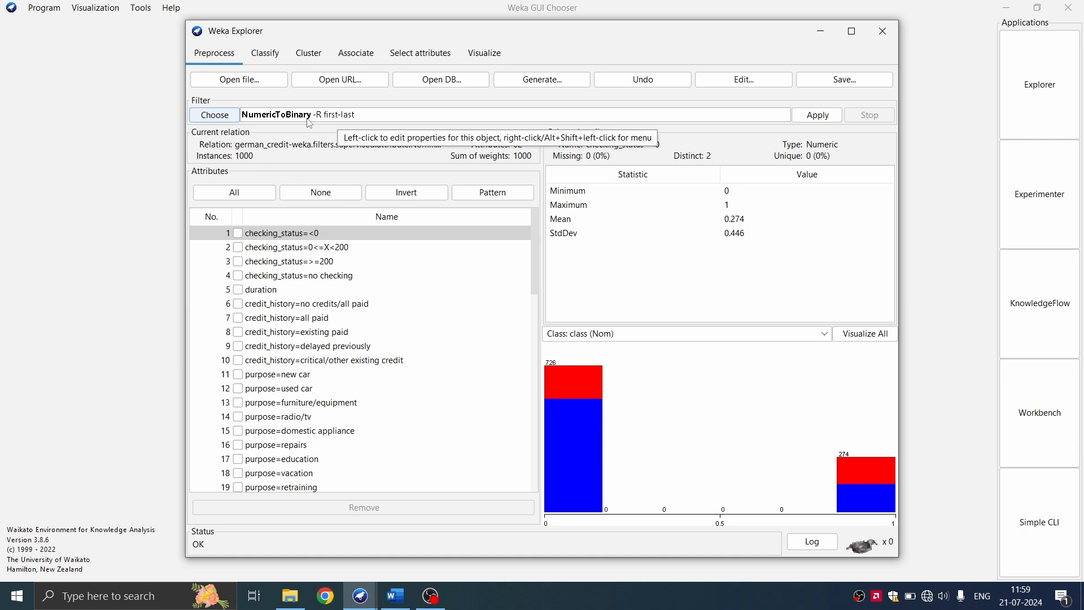
pyautogui.moveTo(350, 118)
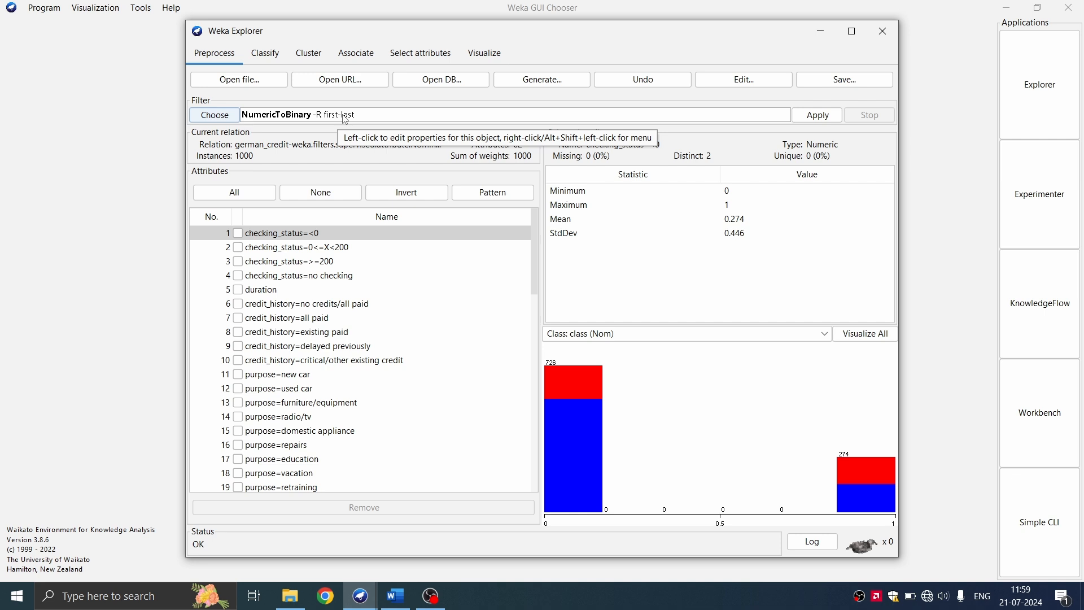
pyautogui.moveTo(346, 117)
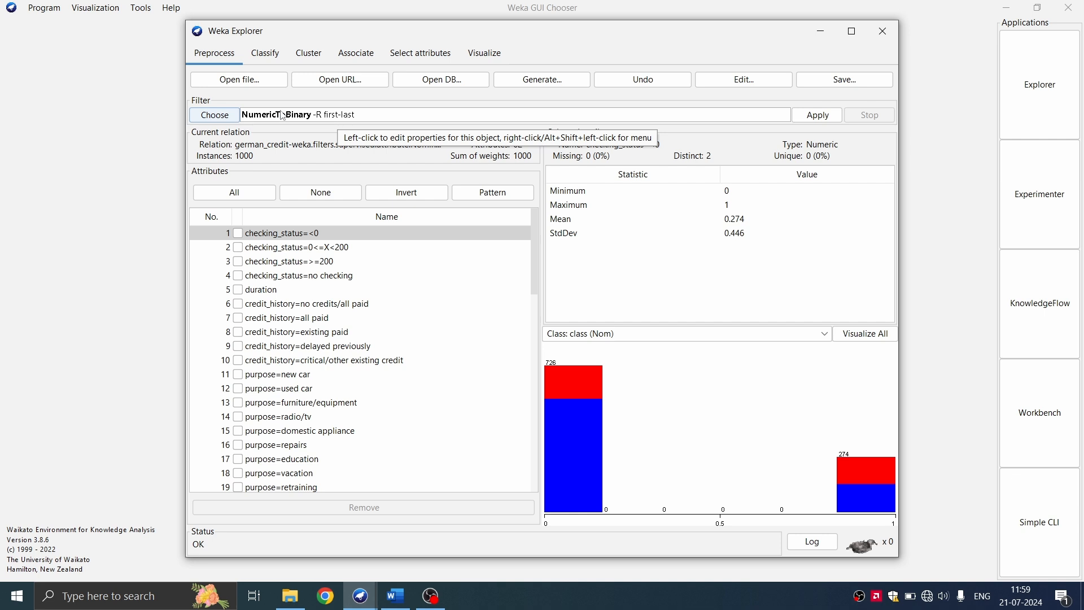
pyautogui.moveTo(297, 119)
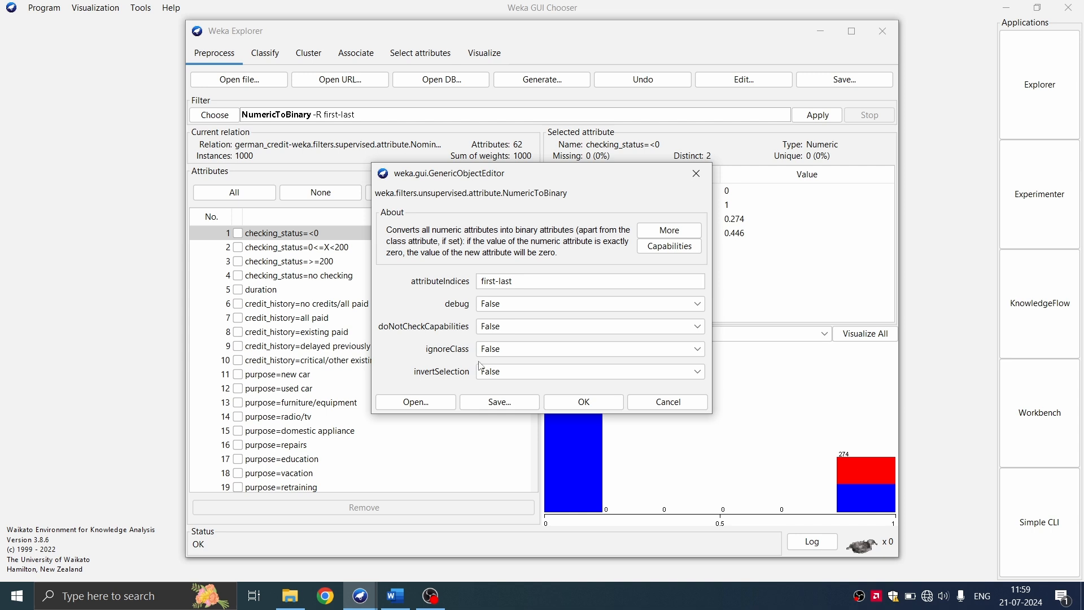
pyautogui.moveTo(502, 358)
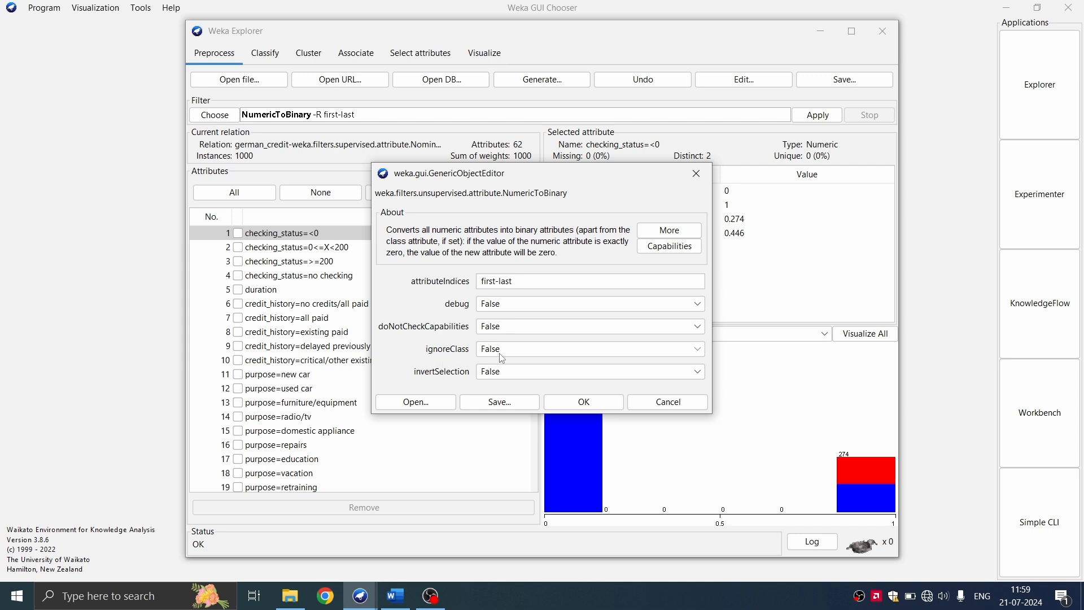
# Step: Set NumericToBinary's ignoreClass to True and apply it, binarizing all 62 attributes
pyautogui.click(590, 349)
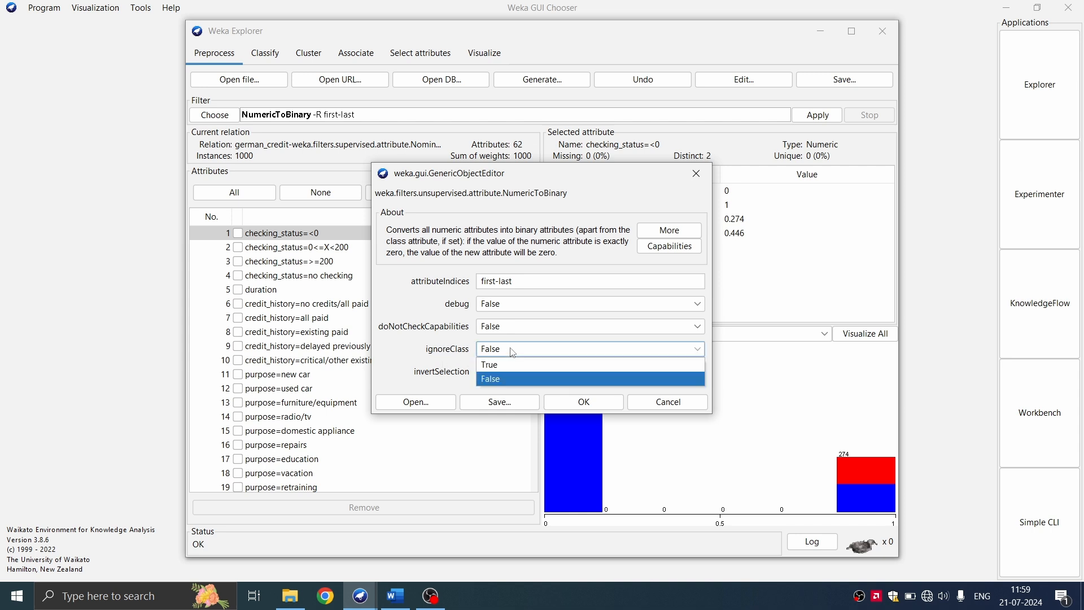
pyautogui.click(489, 365)
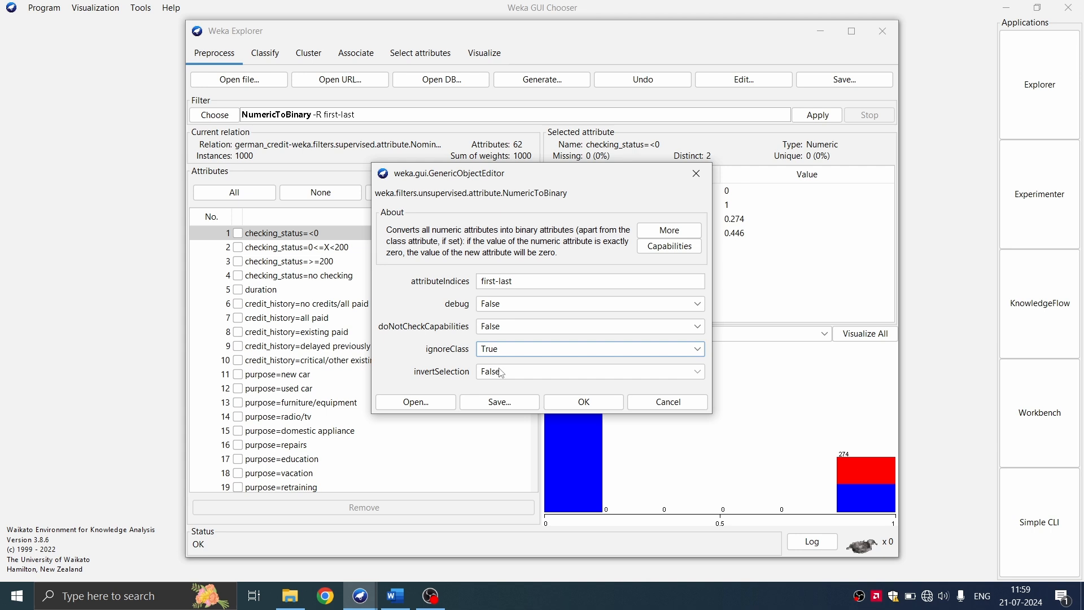
pyautogui.click(583, 402)
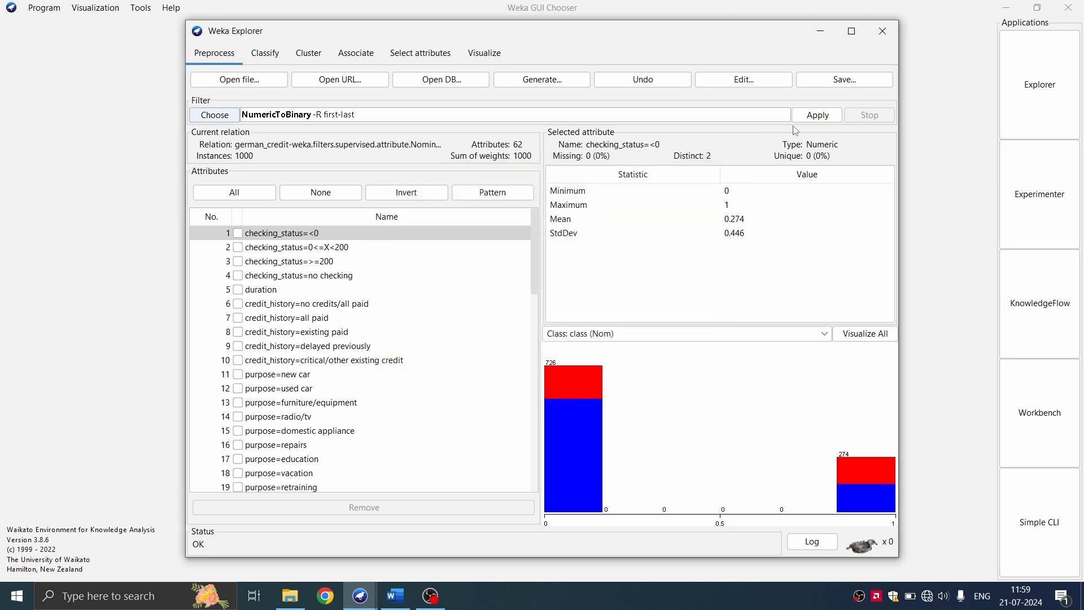
pyautogui.click(817, 115)
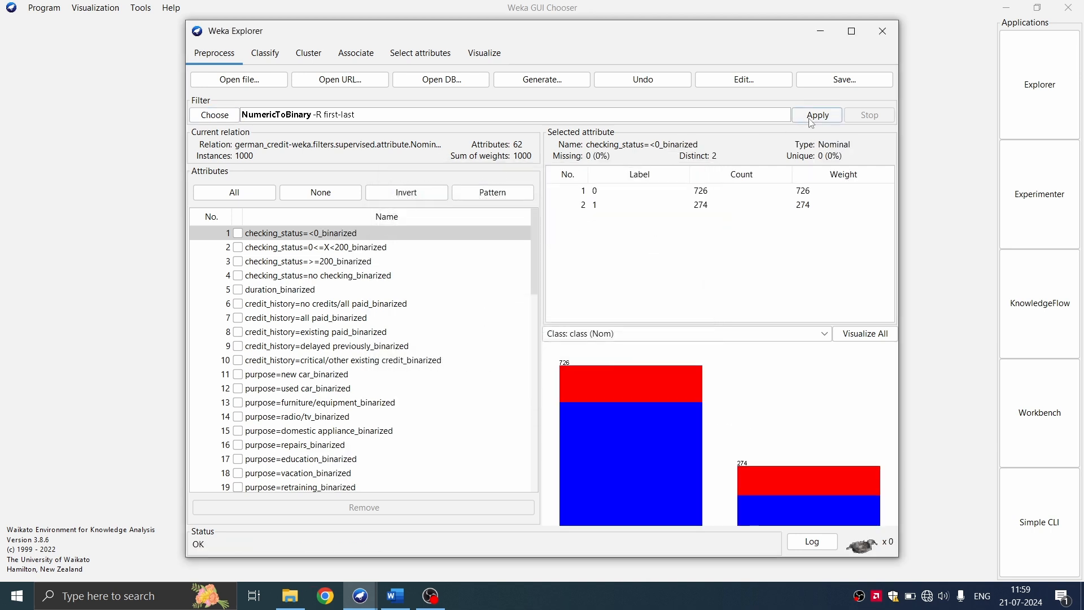
pyautogui.click(817, 116)
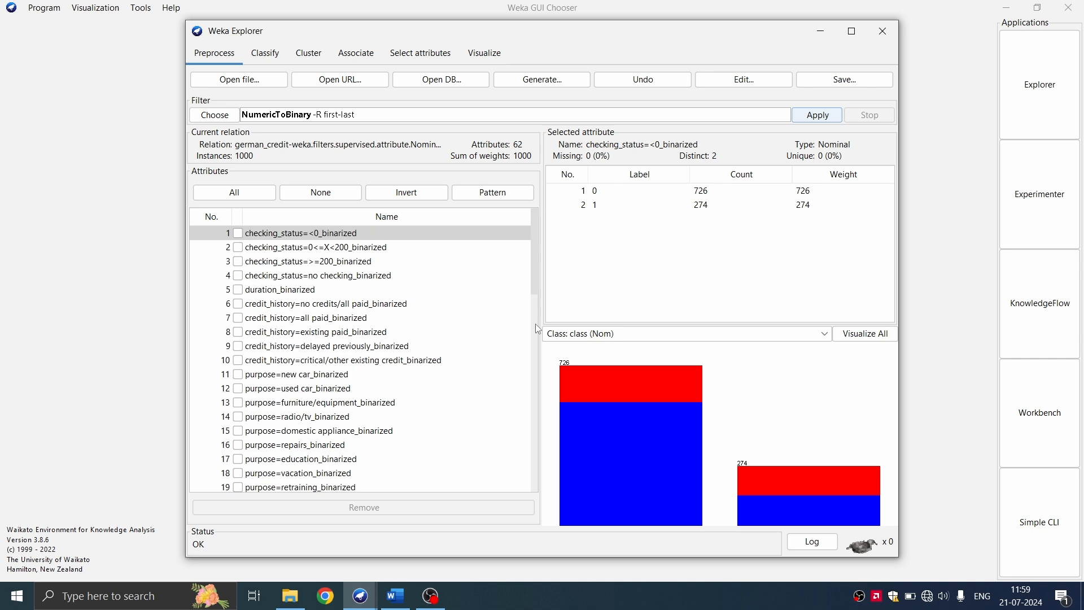
pyautogui.moveTo(576, 276)
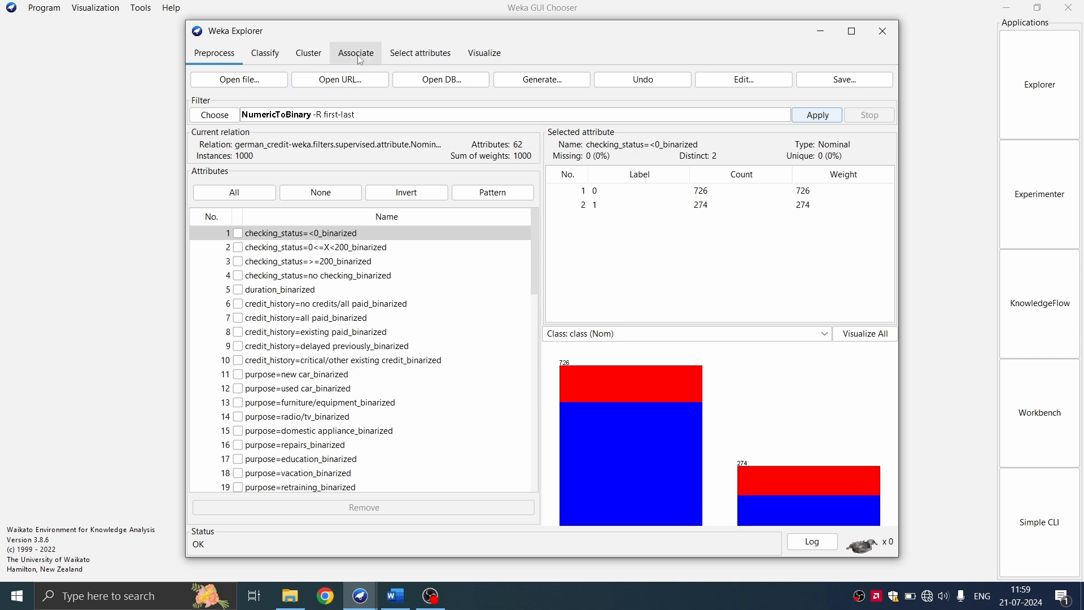
# Step: Start Apriori on the binarized credit-g data, which fails with an out-of-memory error
pyautogui.click(356, 53)
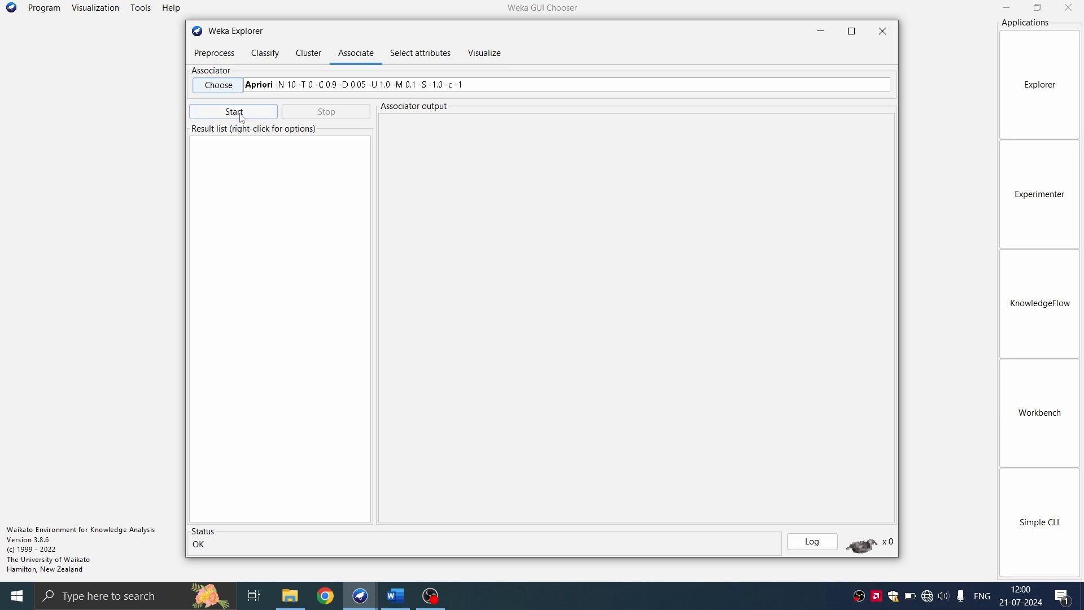
pyautogui.moveTo(251, 117)
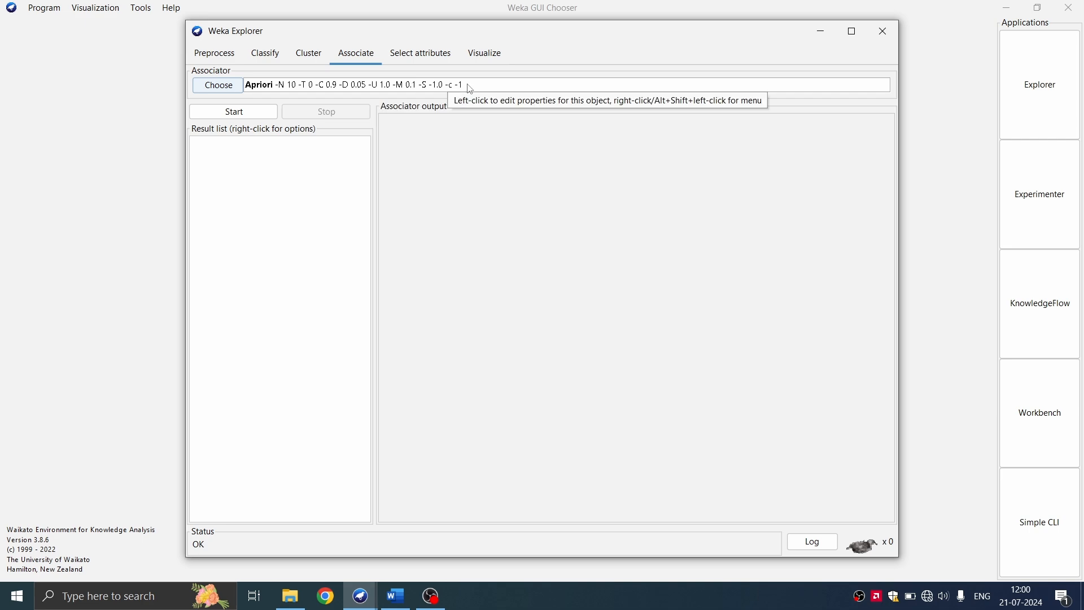
pyautogui.moveTo(247, 113)
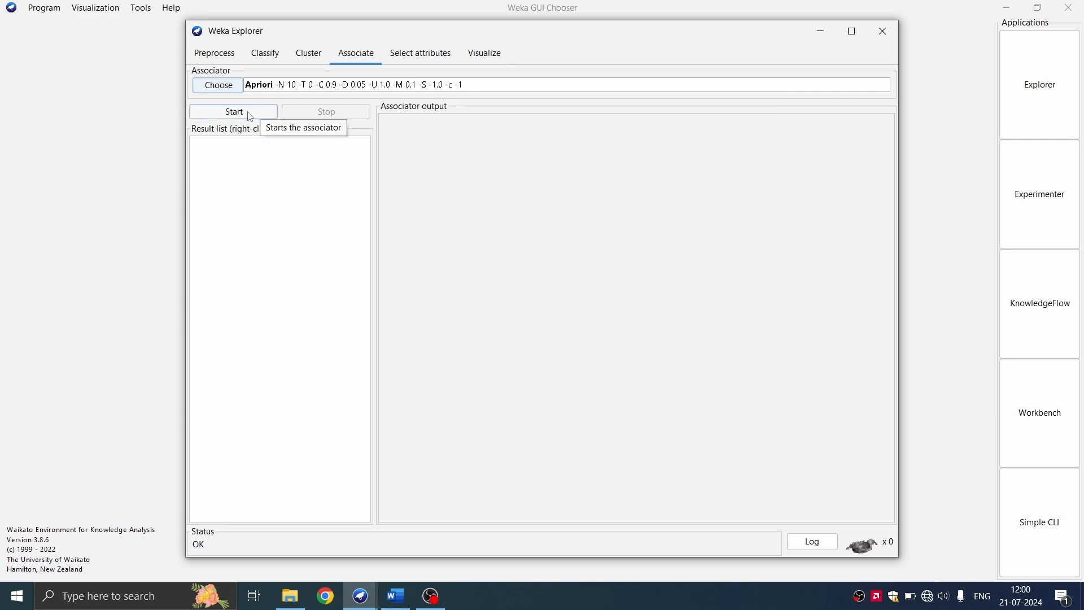
pyautogui.click(233, 111)
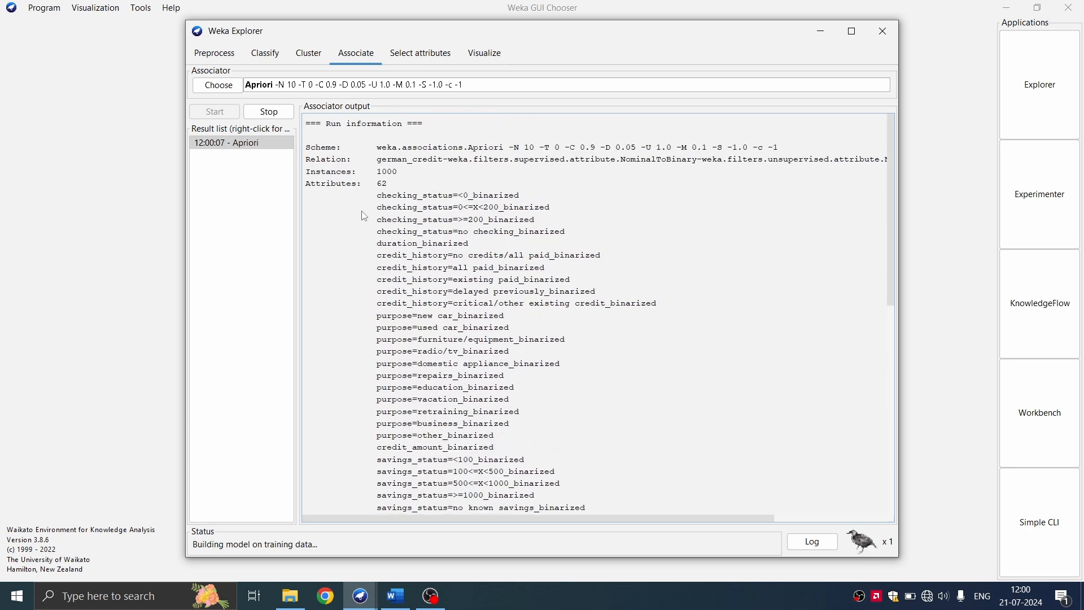
pyautogui.scroll(-3)
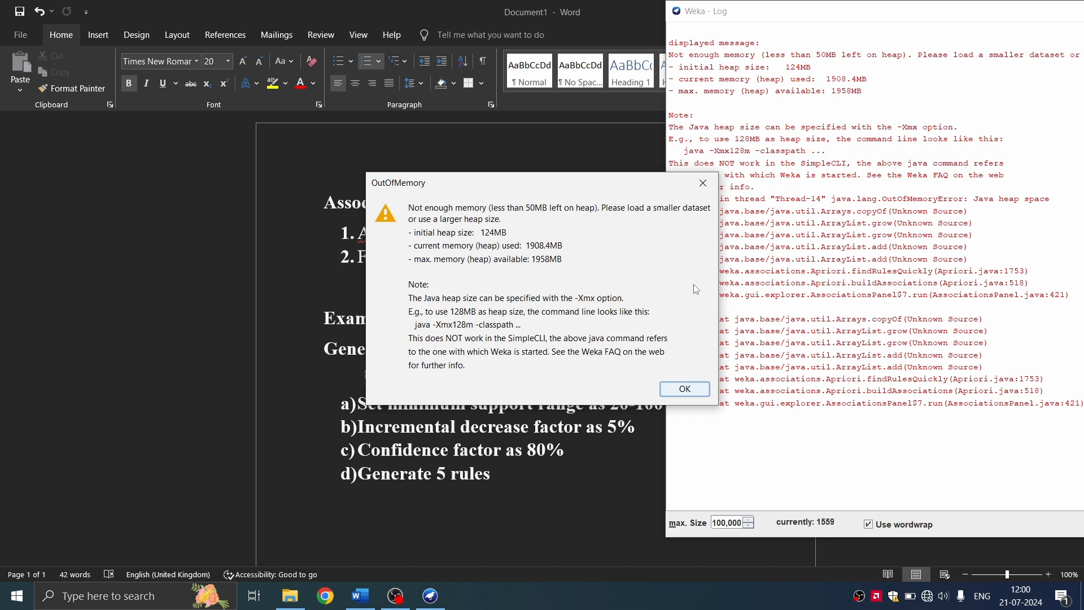
pyautogui.moveTo(669, 316)
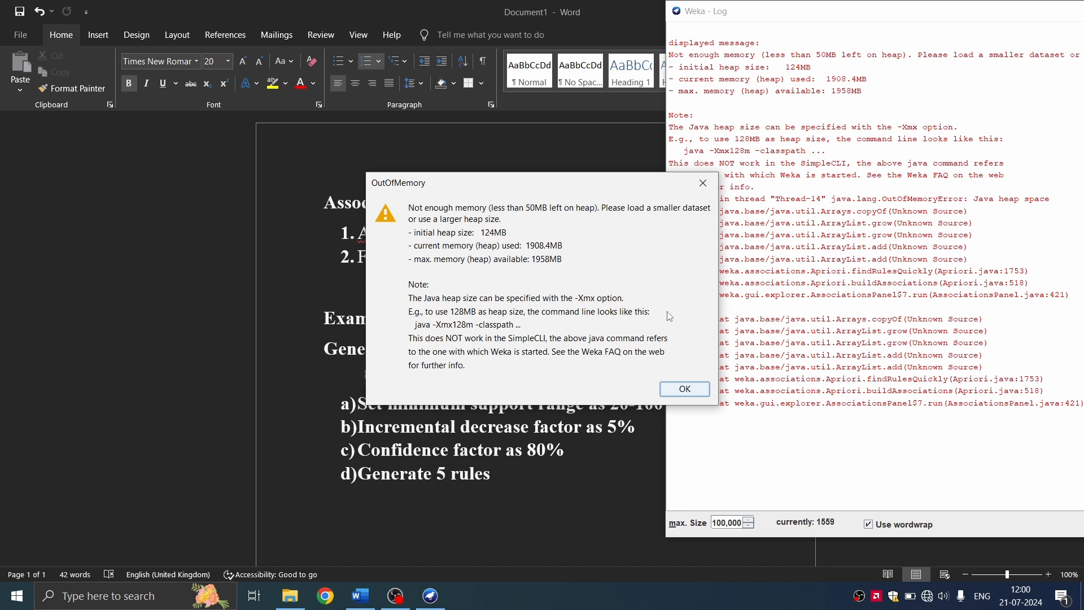
pyautogui.moveTo(621, 217)
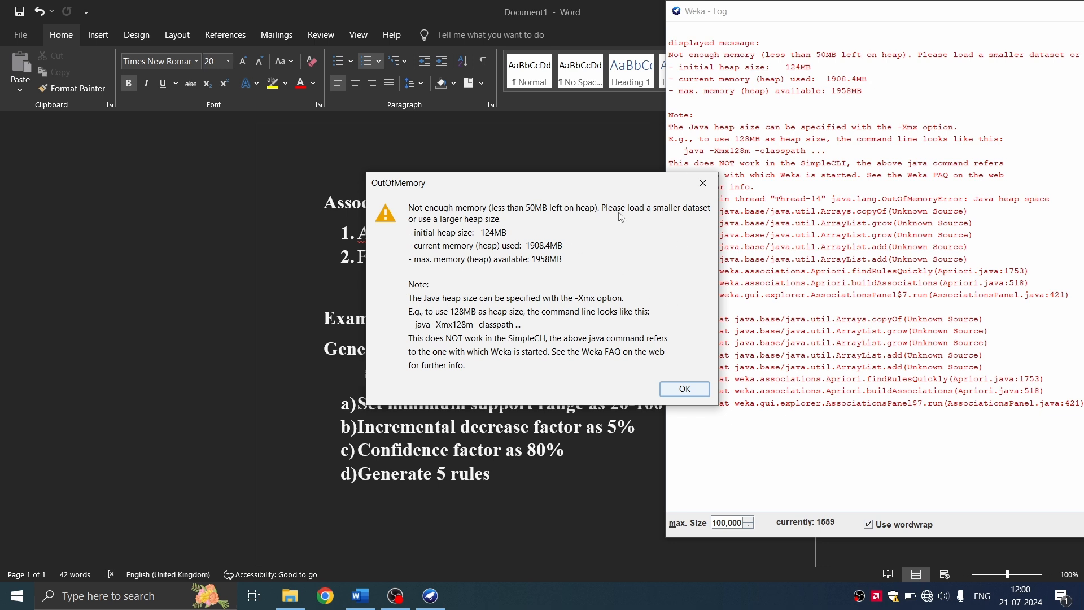
pyautogui.moveTo(680, 237)
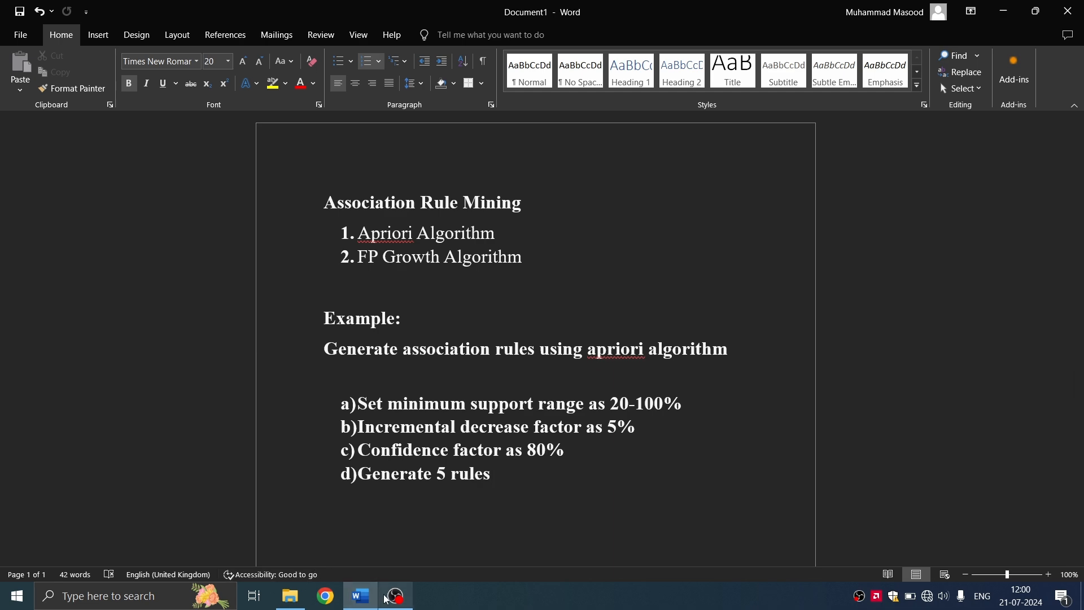
# Step: Open weather.nominal from Weka's data folder in File Explorer, loading 14 instances and 5 attributes
pyautogui.click(291, 595)
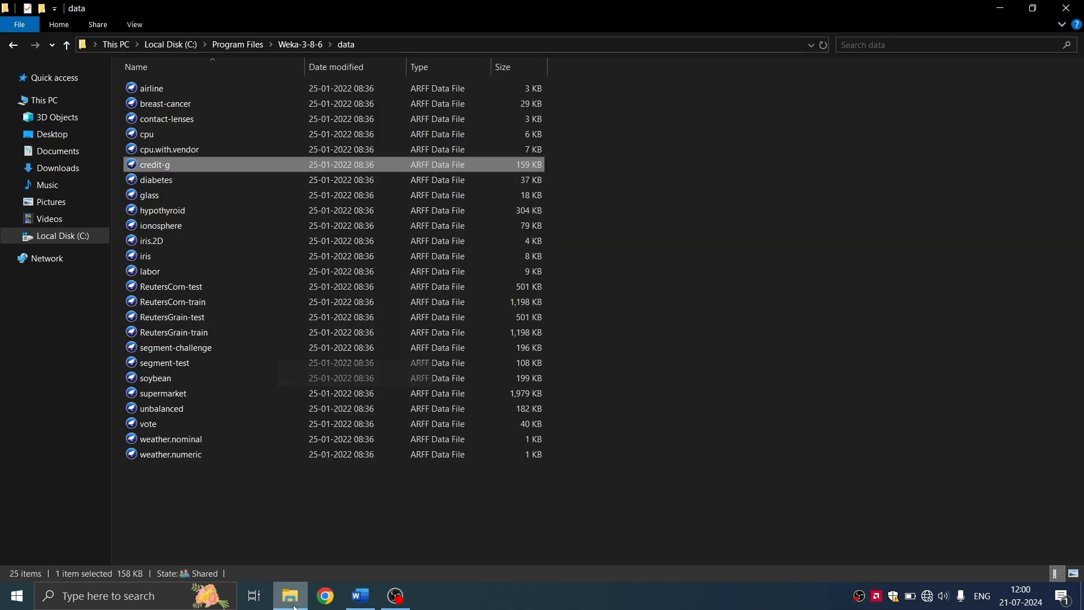
pyautogui.moveTo(164, 454)
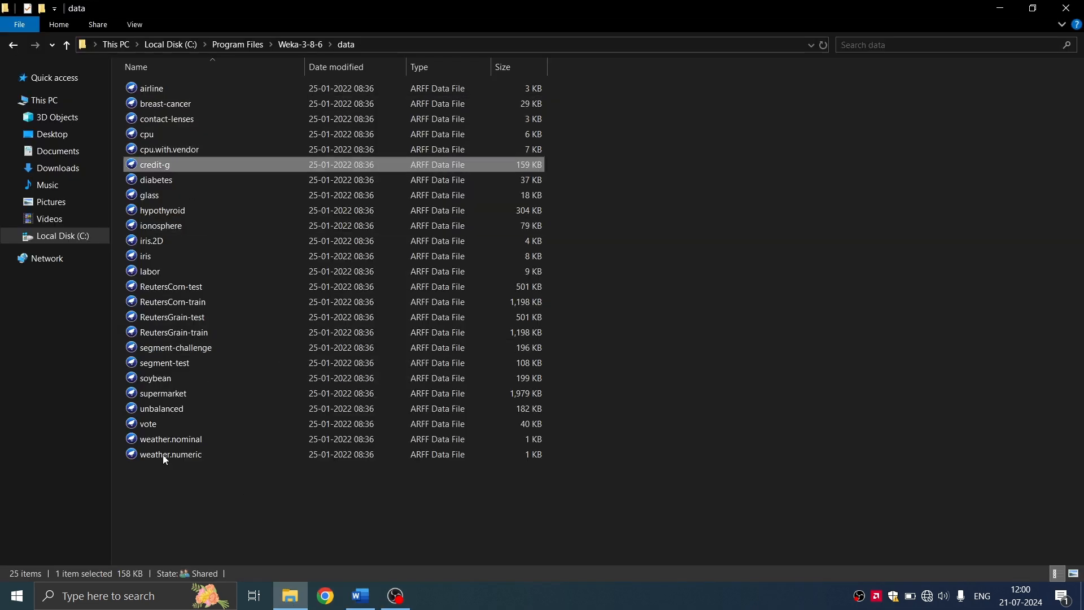
pyautogui.moveTo(169, 438)
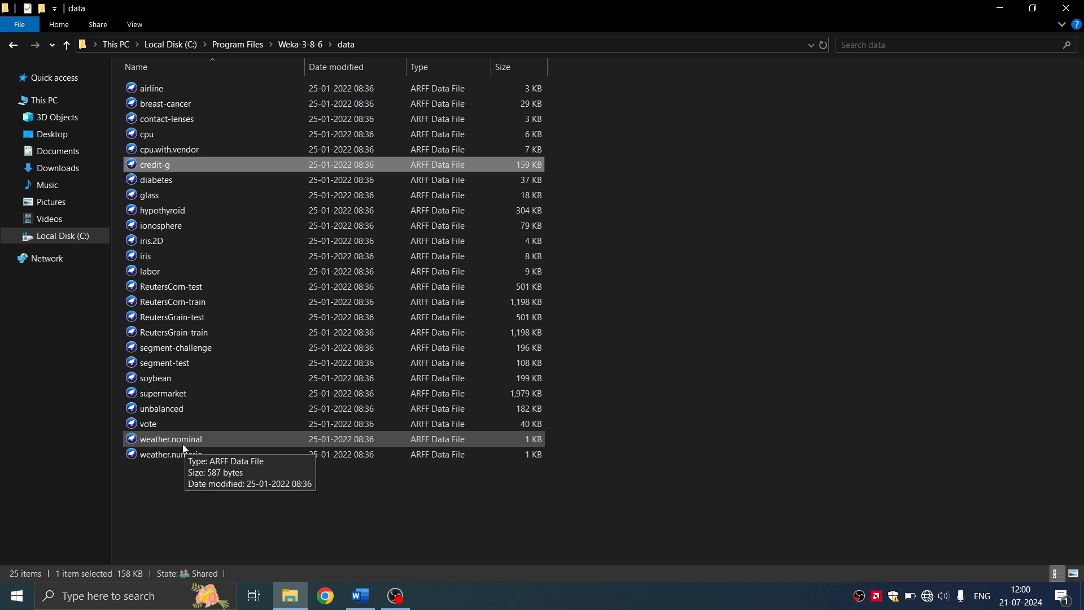
pyautogui.moveTo(524, 167)
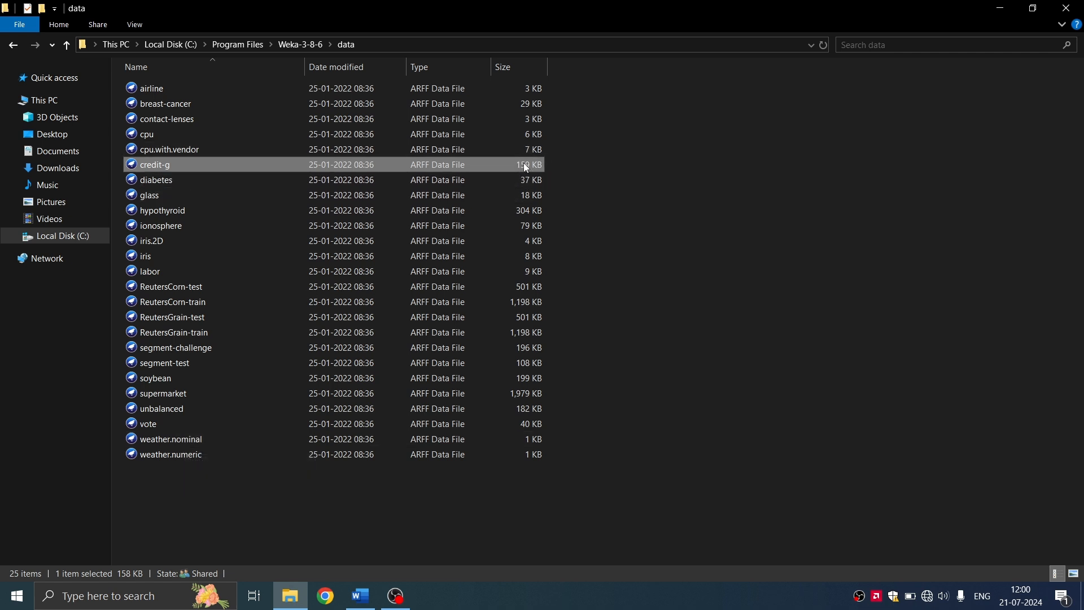
pyautogui.moveTo(524, 174)
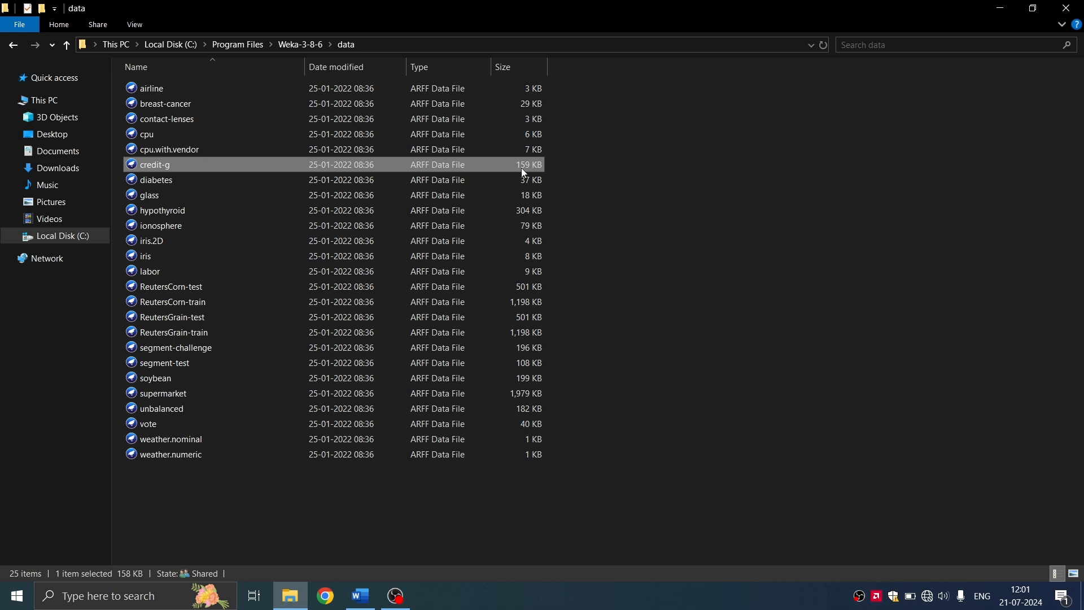
pyautogui.moveTo(159, 196)
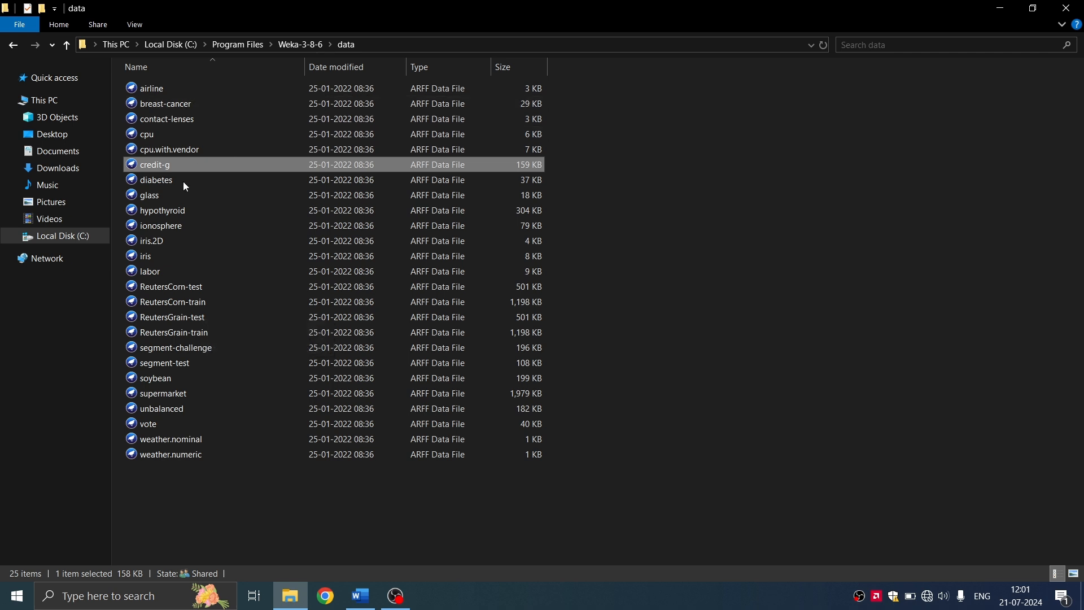
pyautogui.moveTo(177, 196)
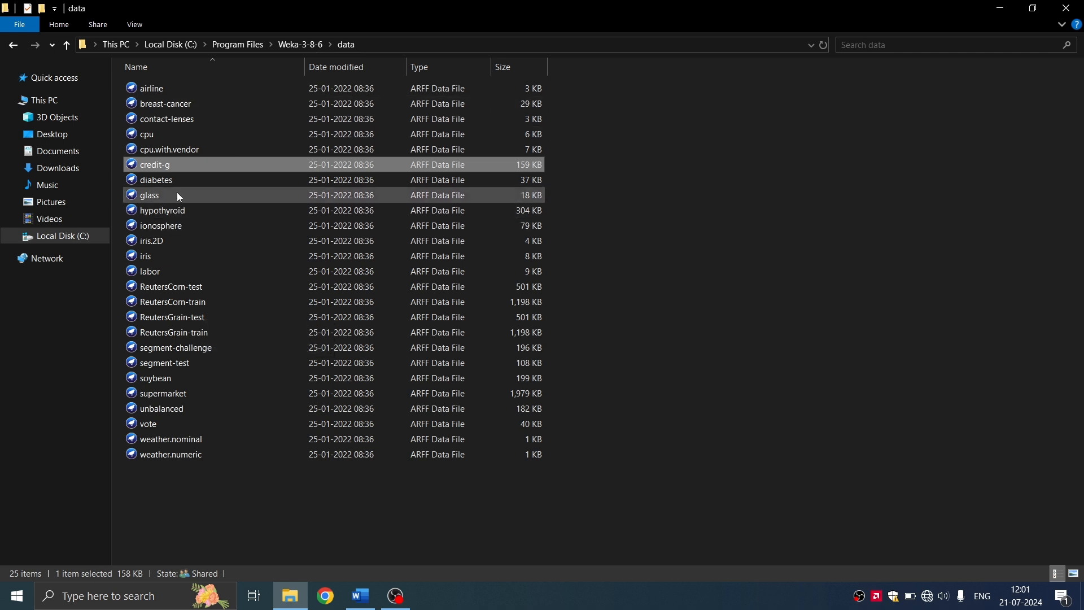
pyautogui.moveTo(415, 446)
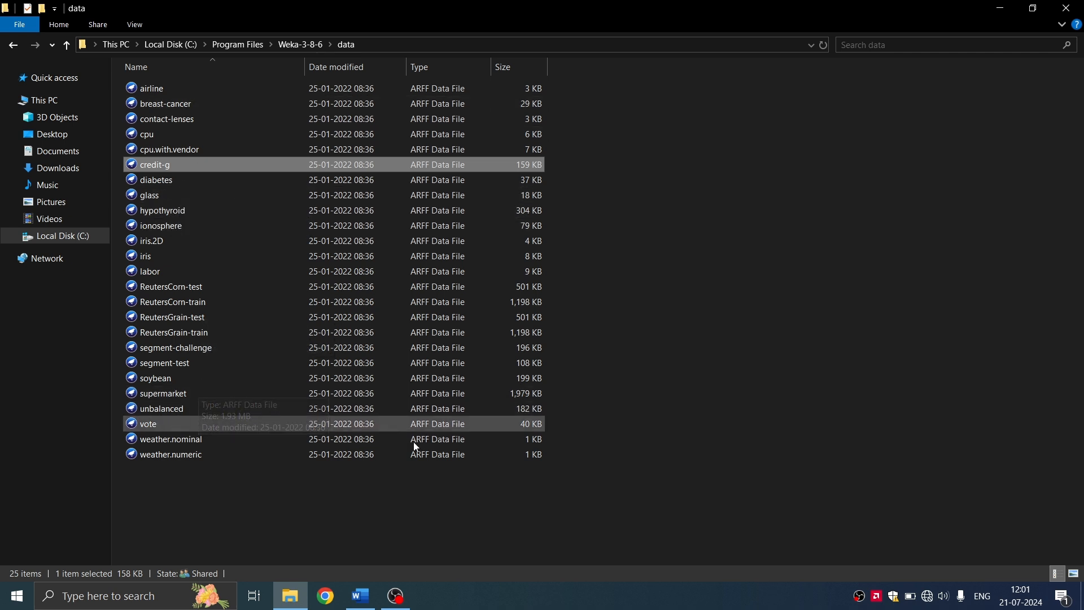
pyautogui.moveTo(218, 444)
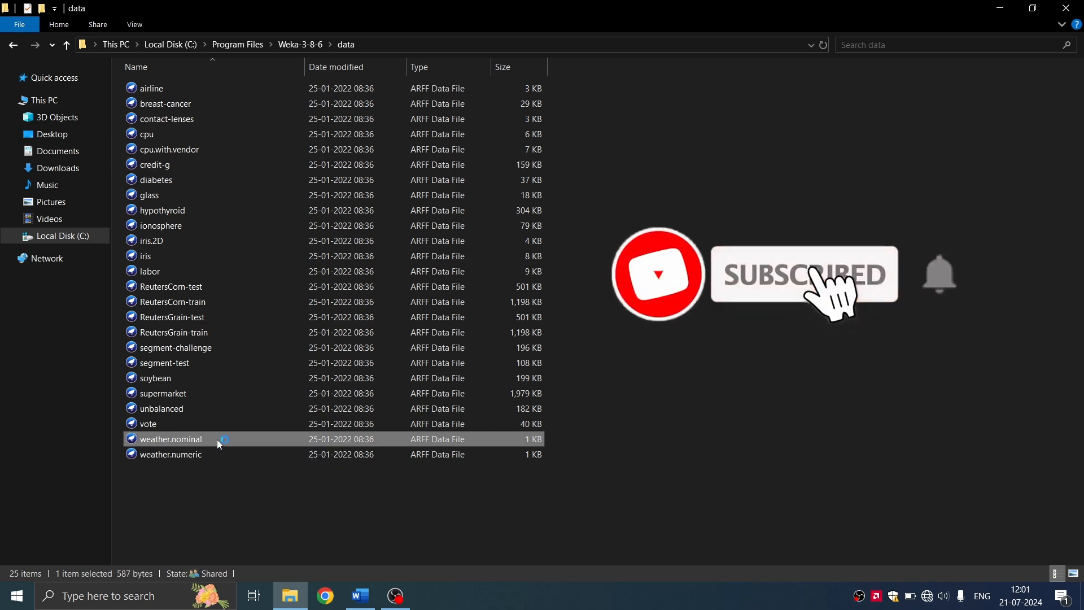
pyautogui.doubleClick(169, 439)
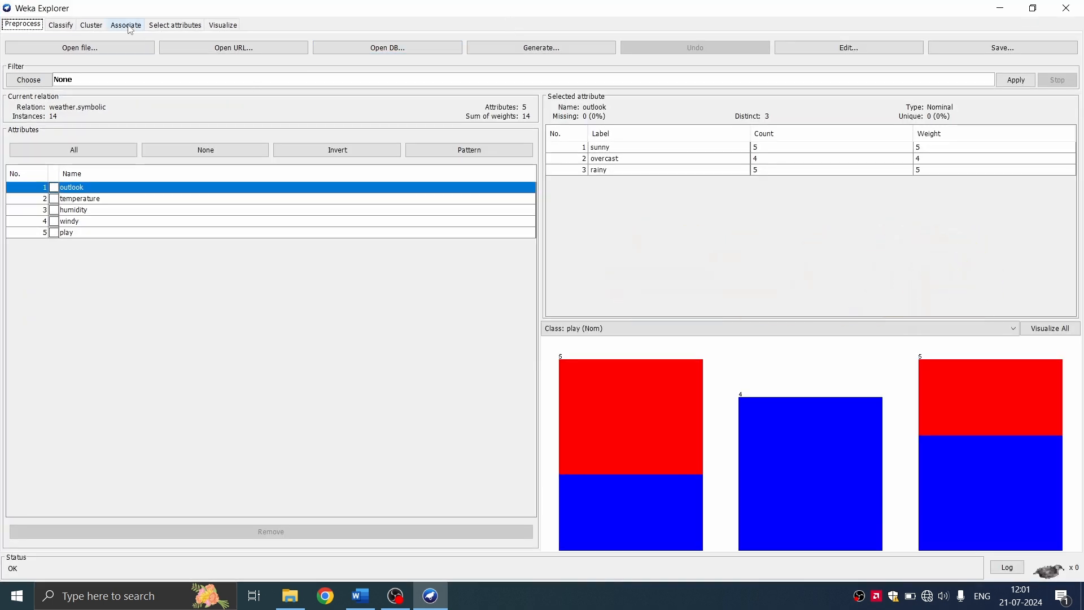
# Step: Run Apriori with default settings on weather.nominal to get the ten best rules, then return to Word
pyautogui.click(126, 25)
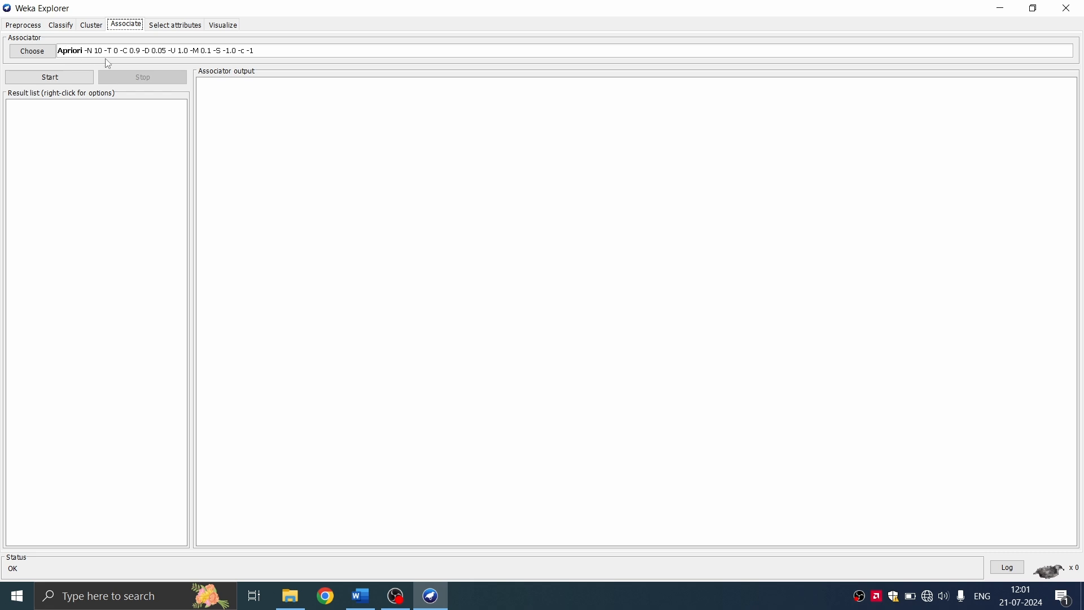
pyautogui.moveTo(75, 52)
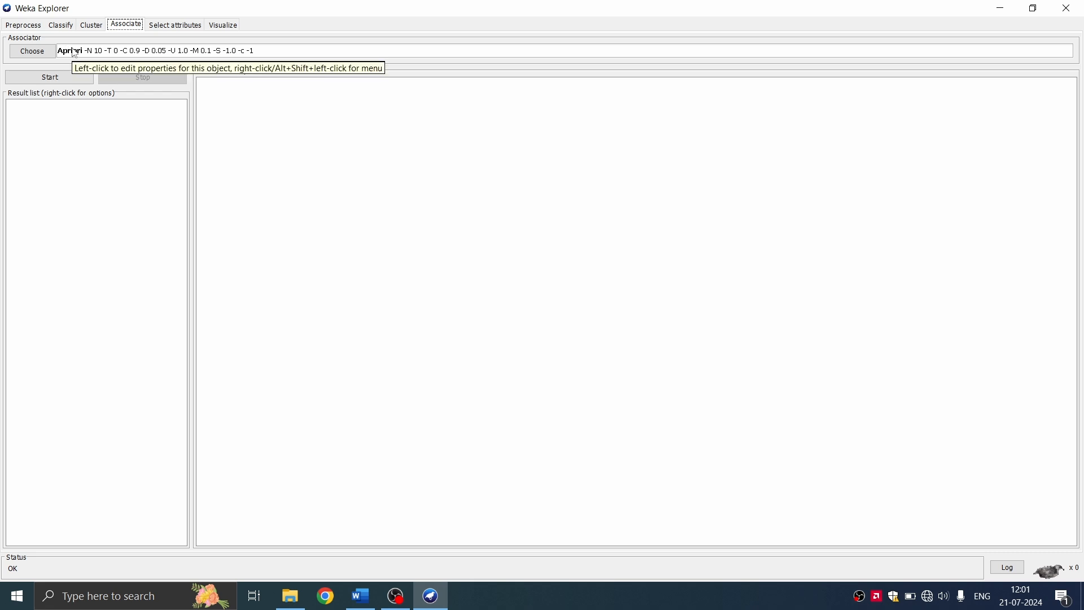
pyautogui.click(32, 51)
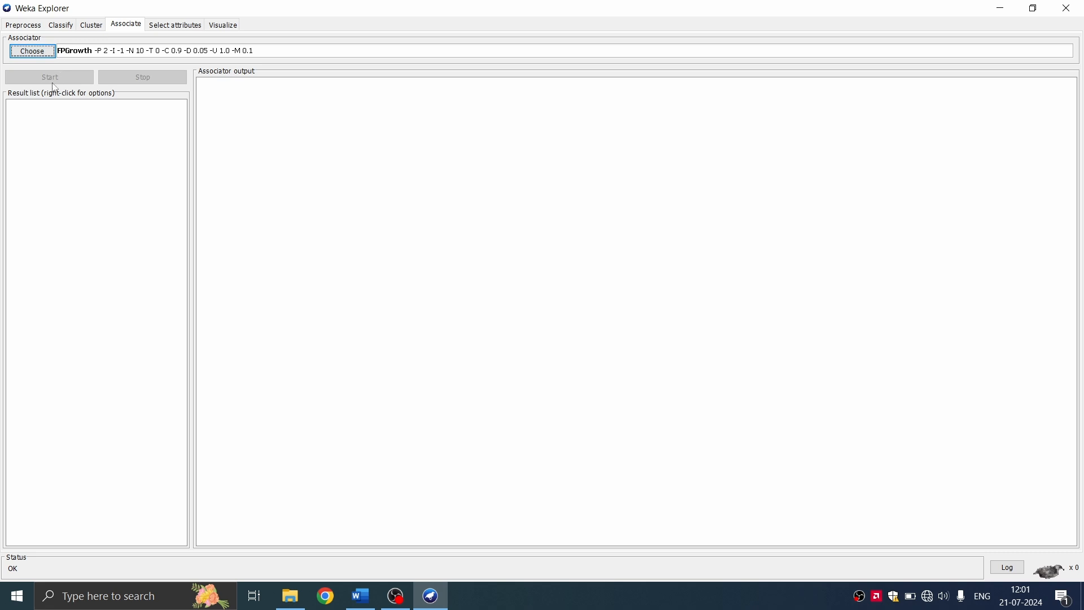
pyautogui.click(32, 51)
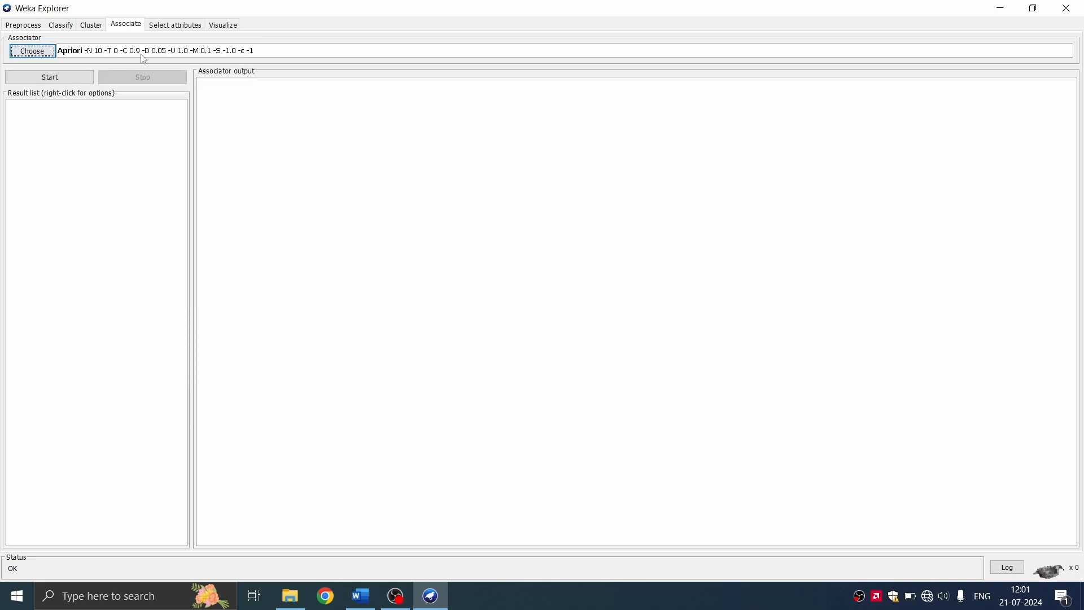
pyautogui.click(48, 76)
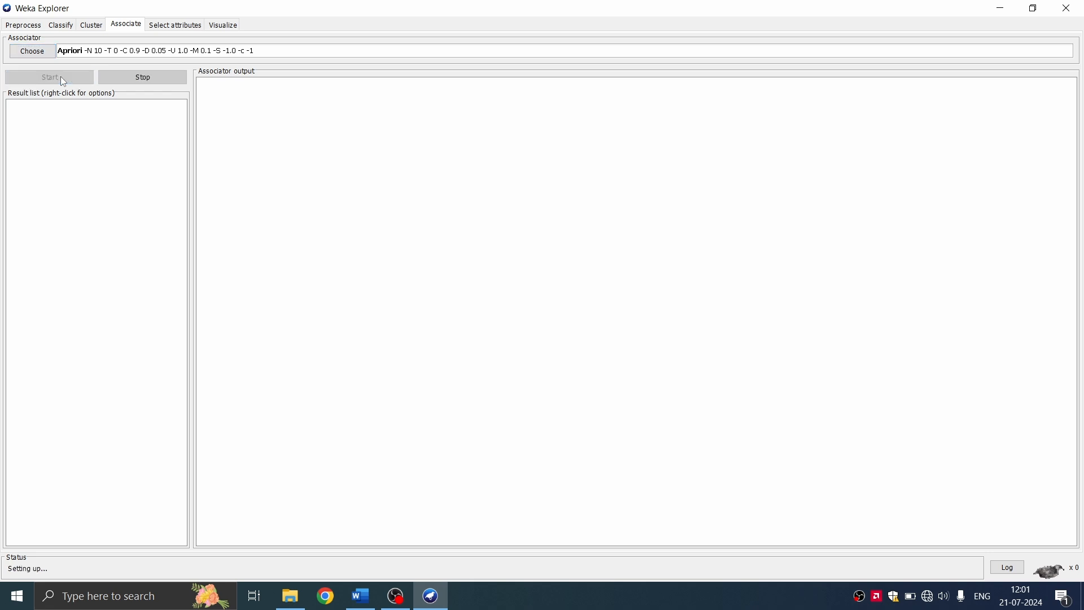
pyautogui.click(49, 76)
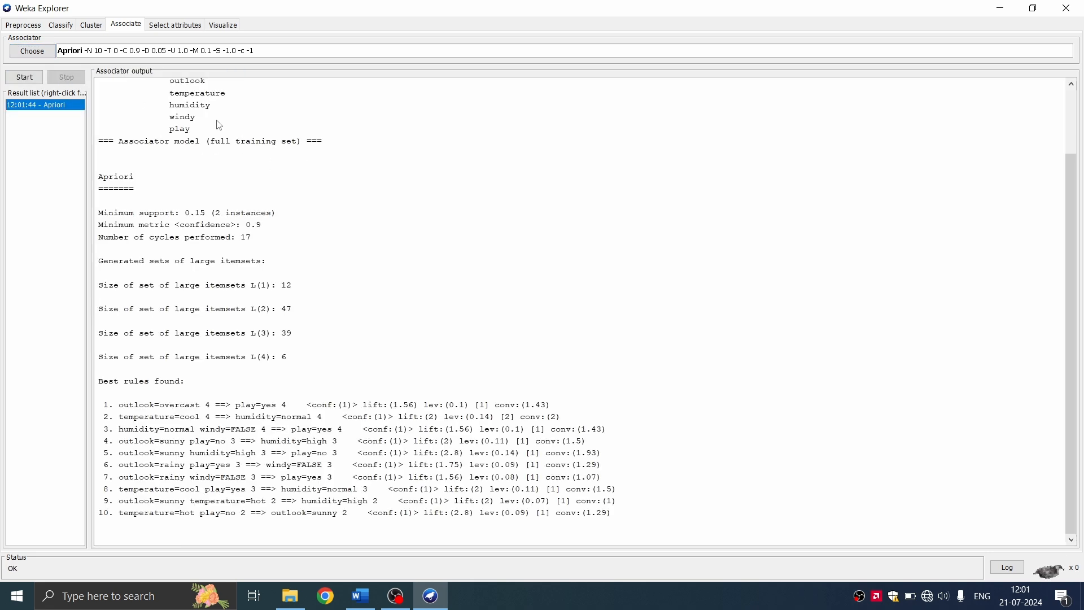
pyautogui.moveTo(254, 384)
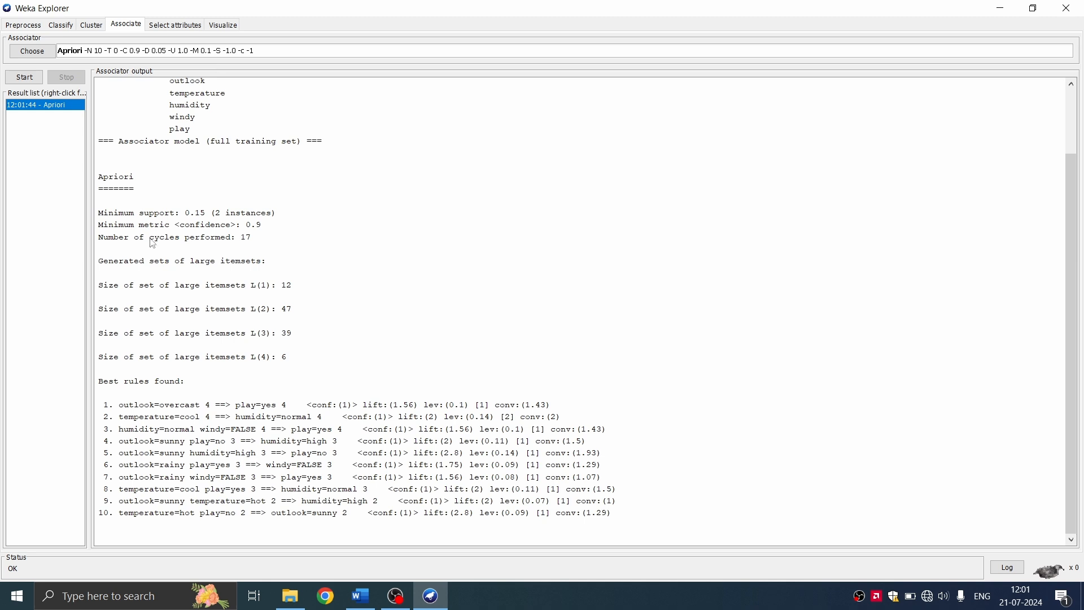
pyautogui.moveTo(214, 332)
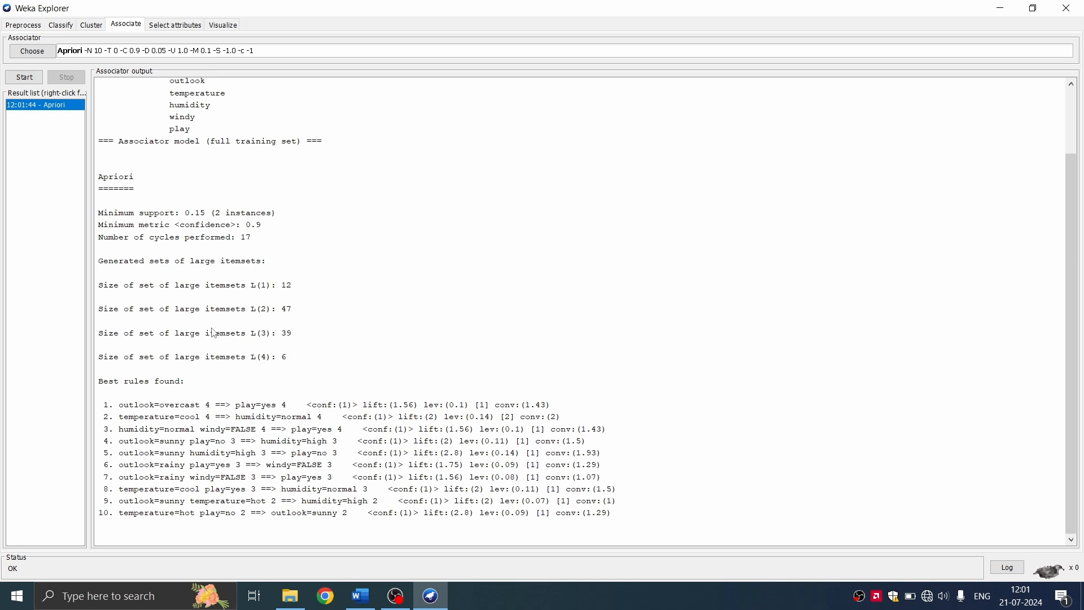
pyautogui.moveTo(216, 82)
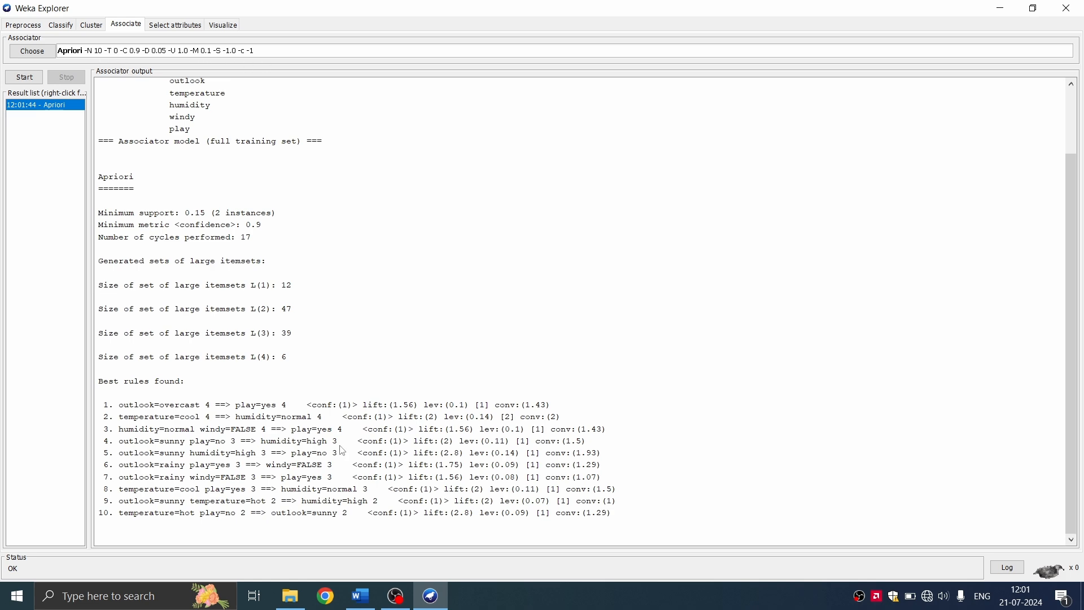
pyautogui.click(359, 595)
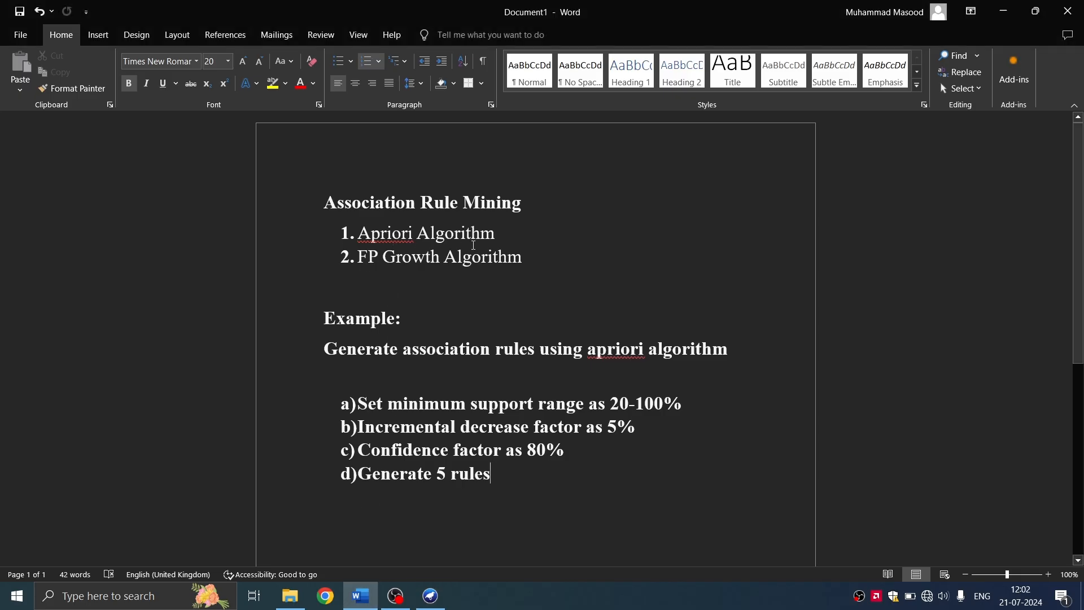
pyautogui.moveTo(462, 408)
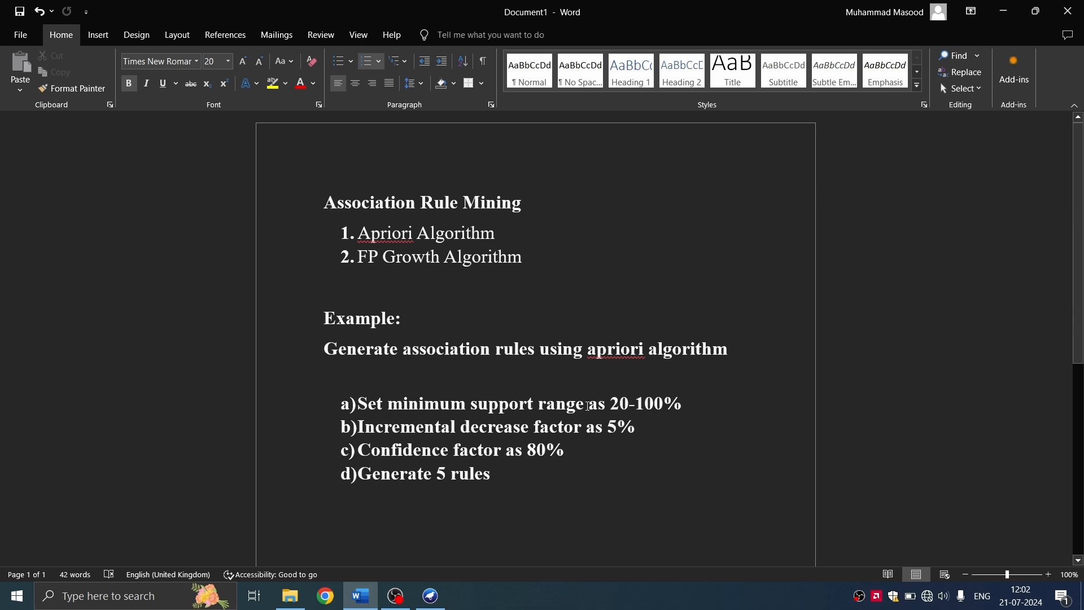
pyautogui.moveTo(444, 497)
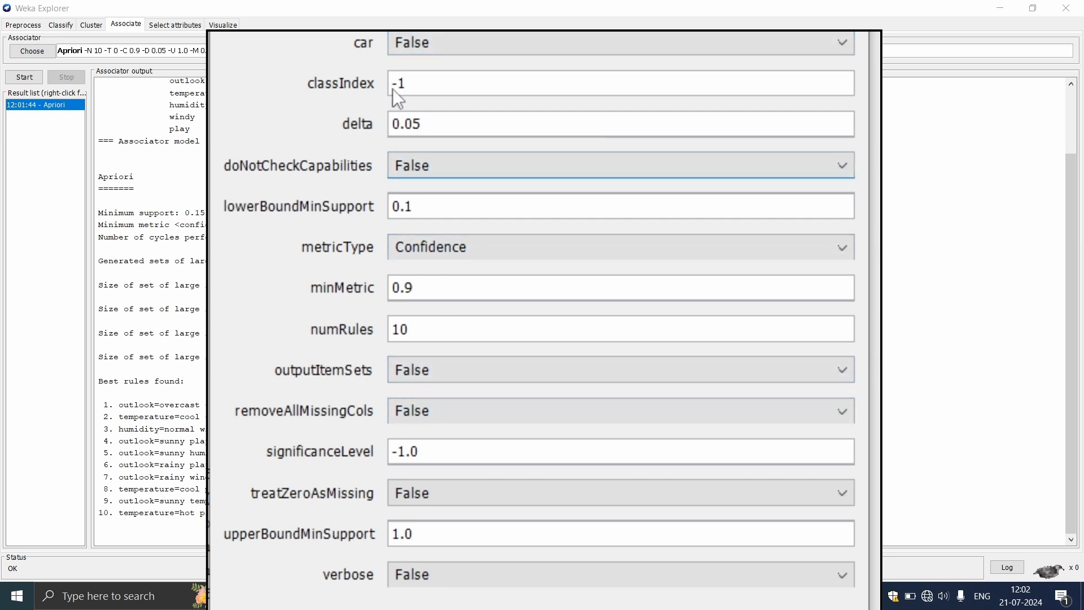
pyautogui.moveTo(377, 127)
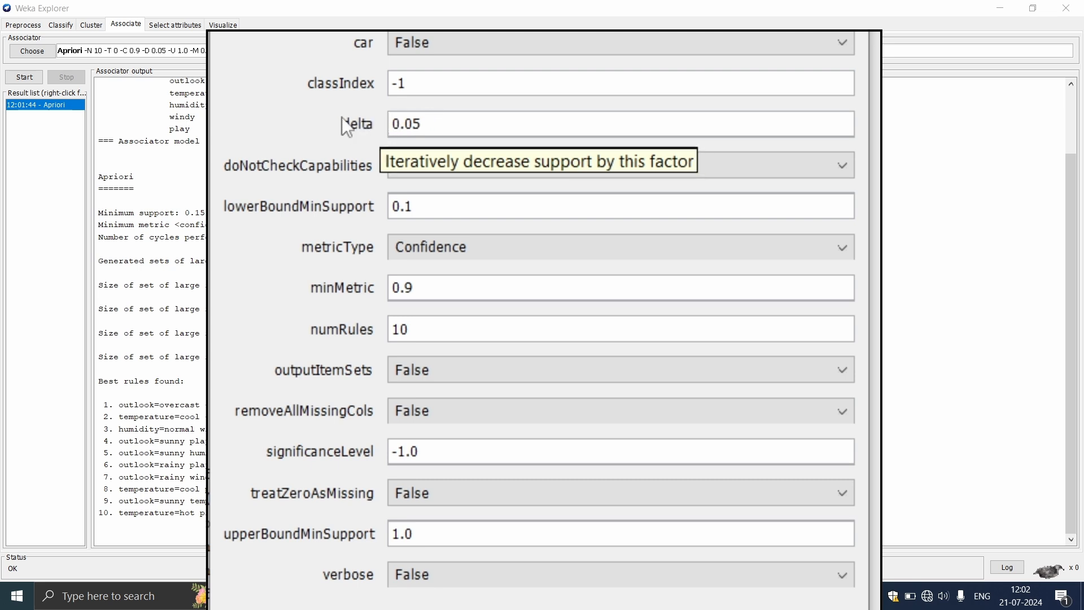
pyautogui.moveTo(329, 208)
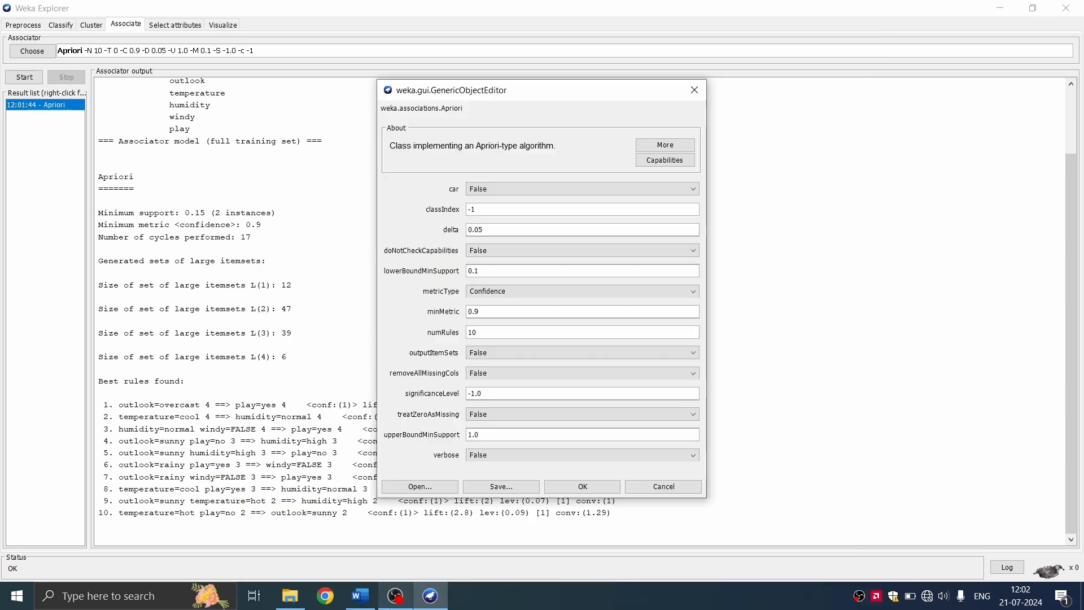
# Step: Switch back to the task notes in Word after reviewing Apriori's settings
pyautogui.click(359, 595)
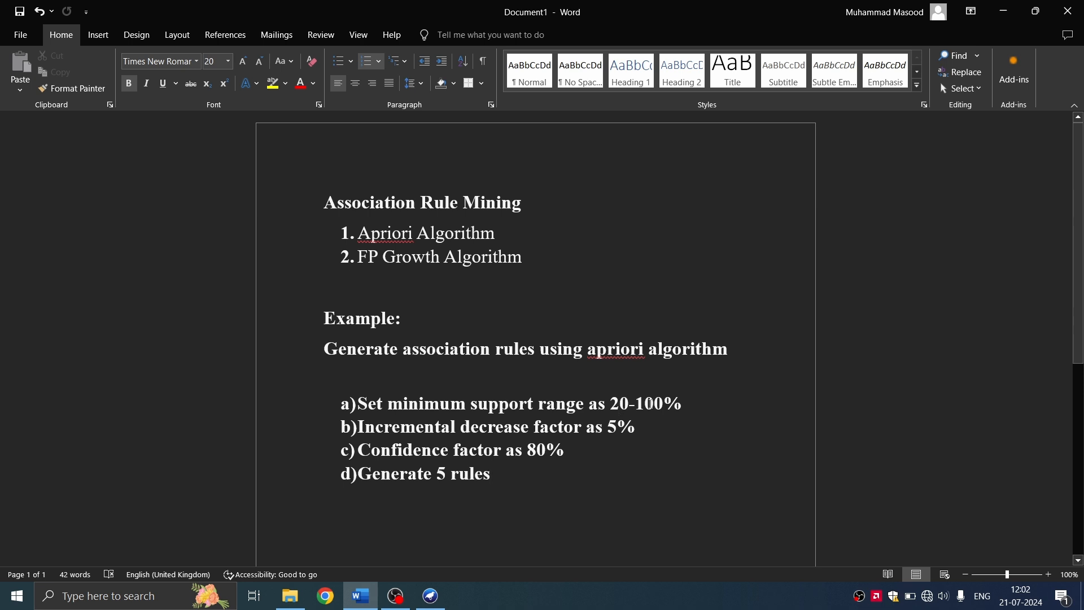
pyautogui.moveTo(470, 584)
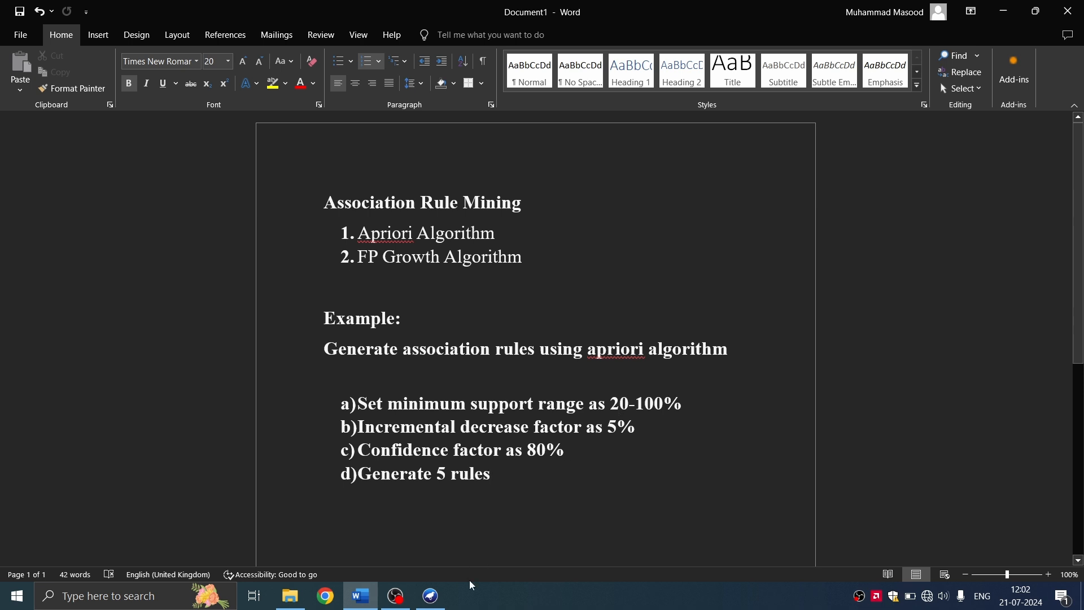